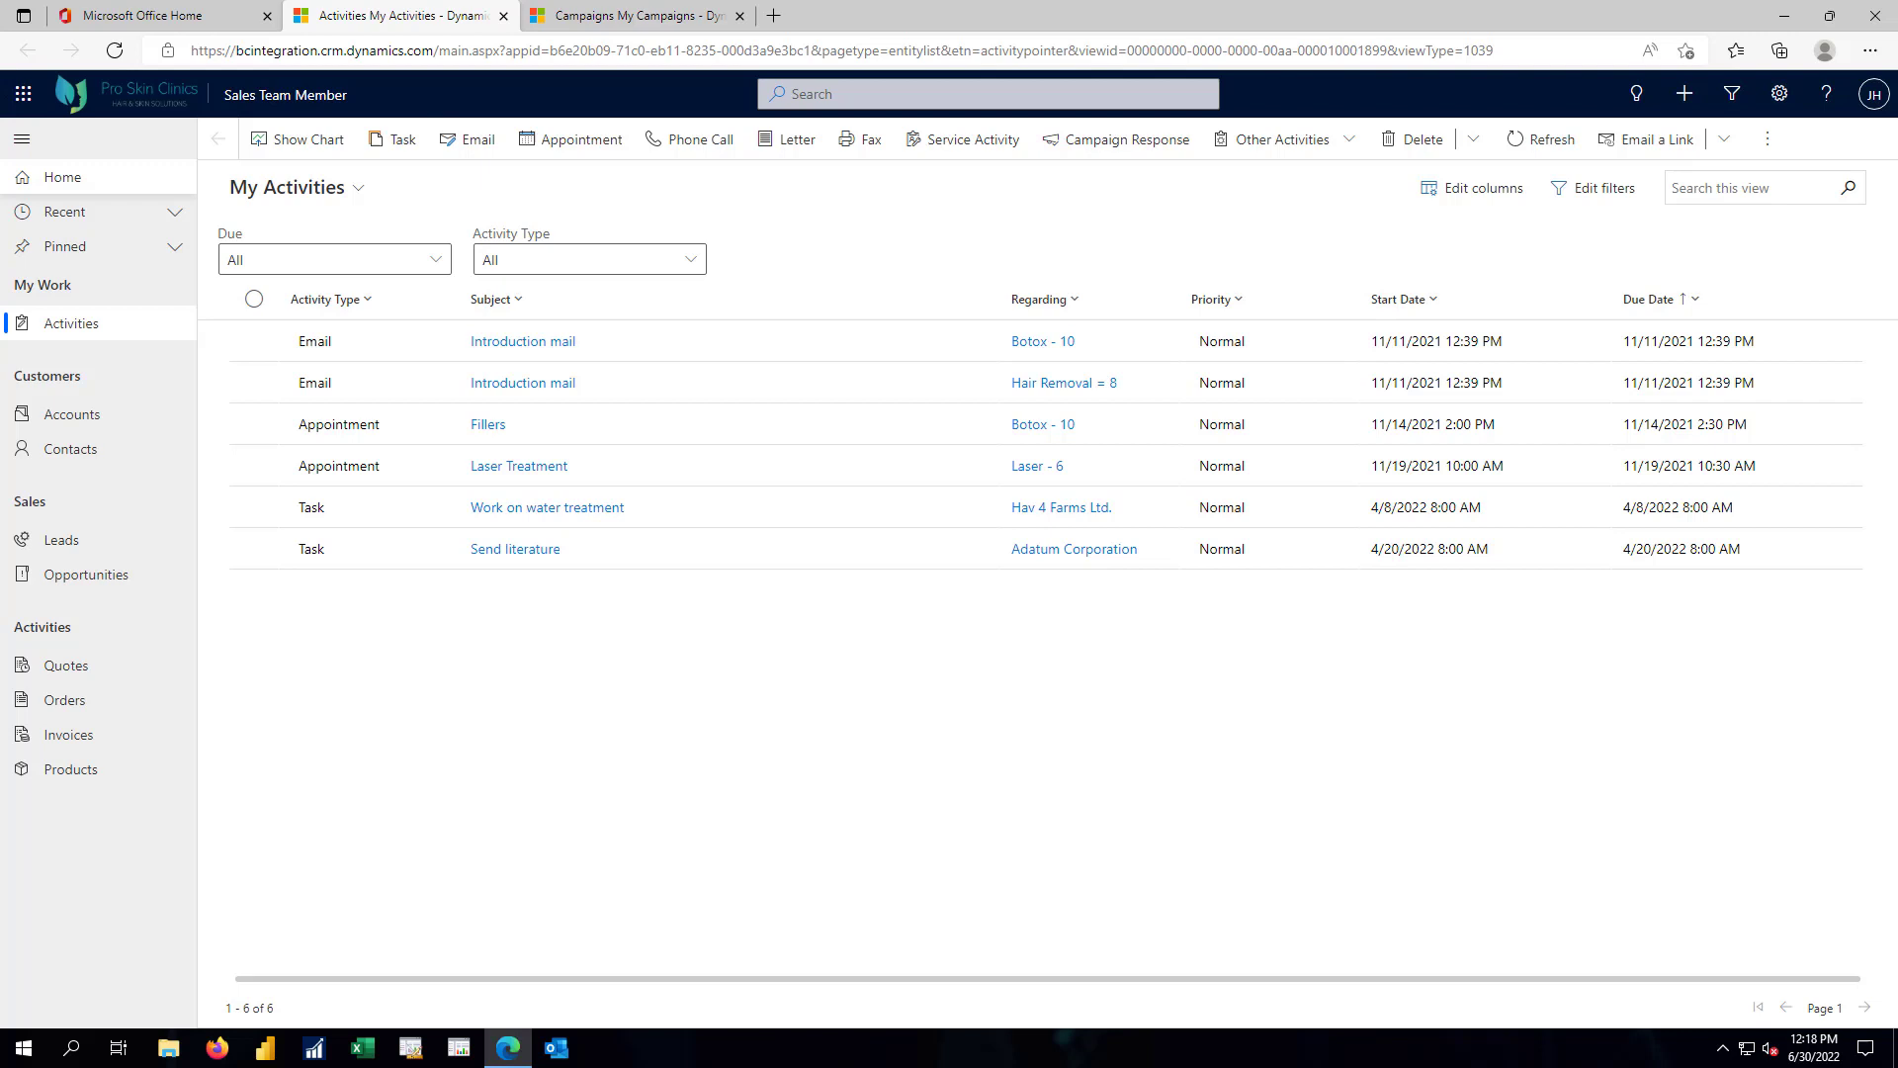
{"action": "mouse_move", "coordinate": [257, 348]}
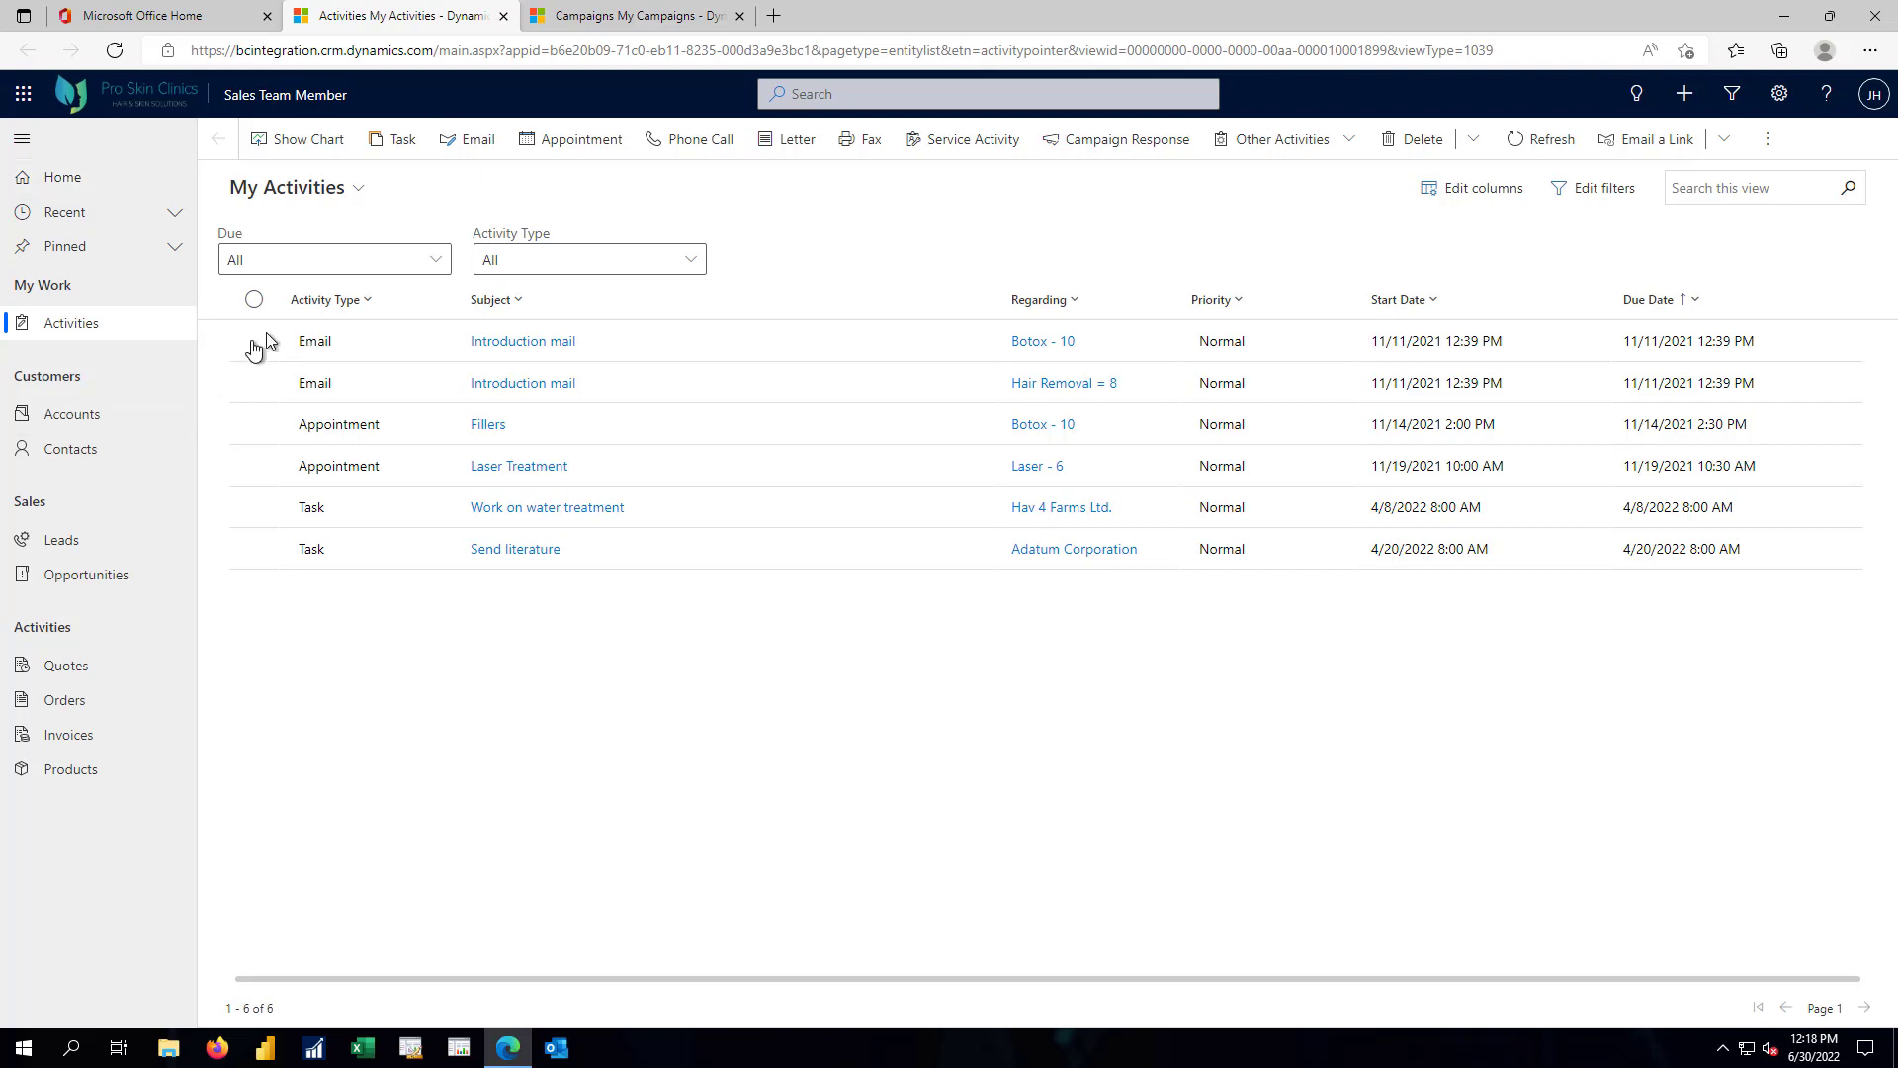
Switch from My Activities to the Active Accounts list of 15 customer accounts.
{"action": "left_click", "coordinate": [71, 414]}
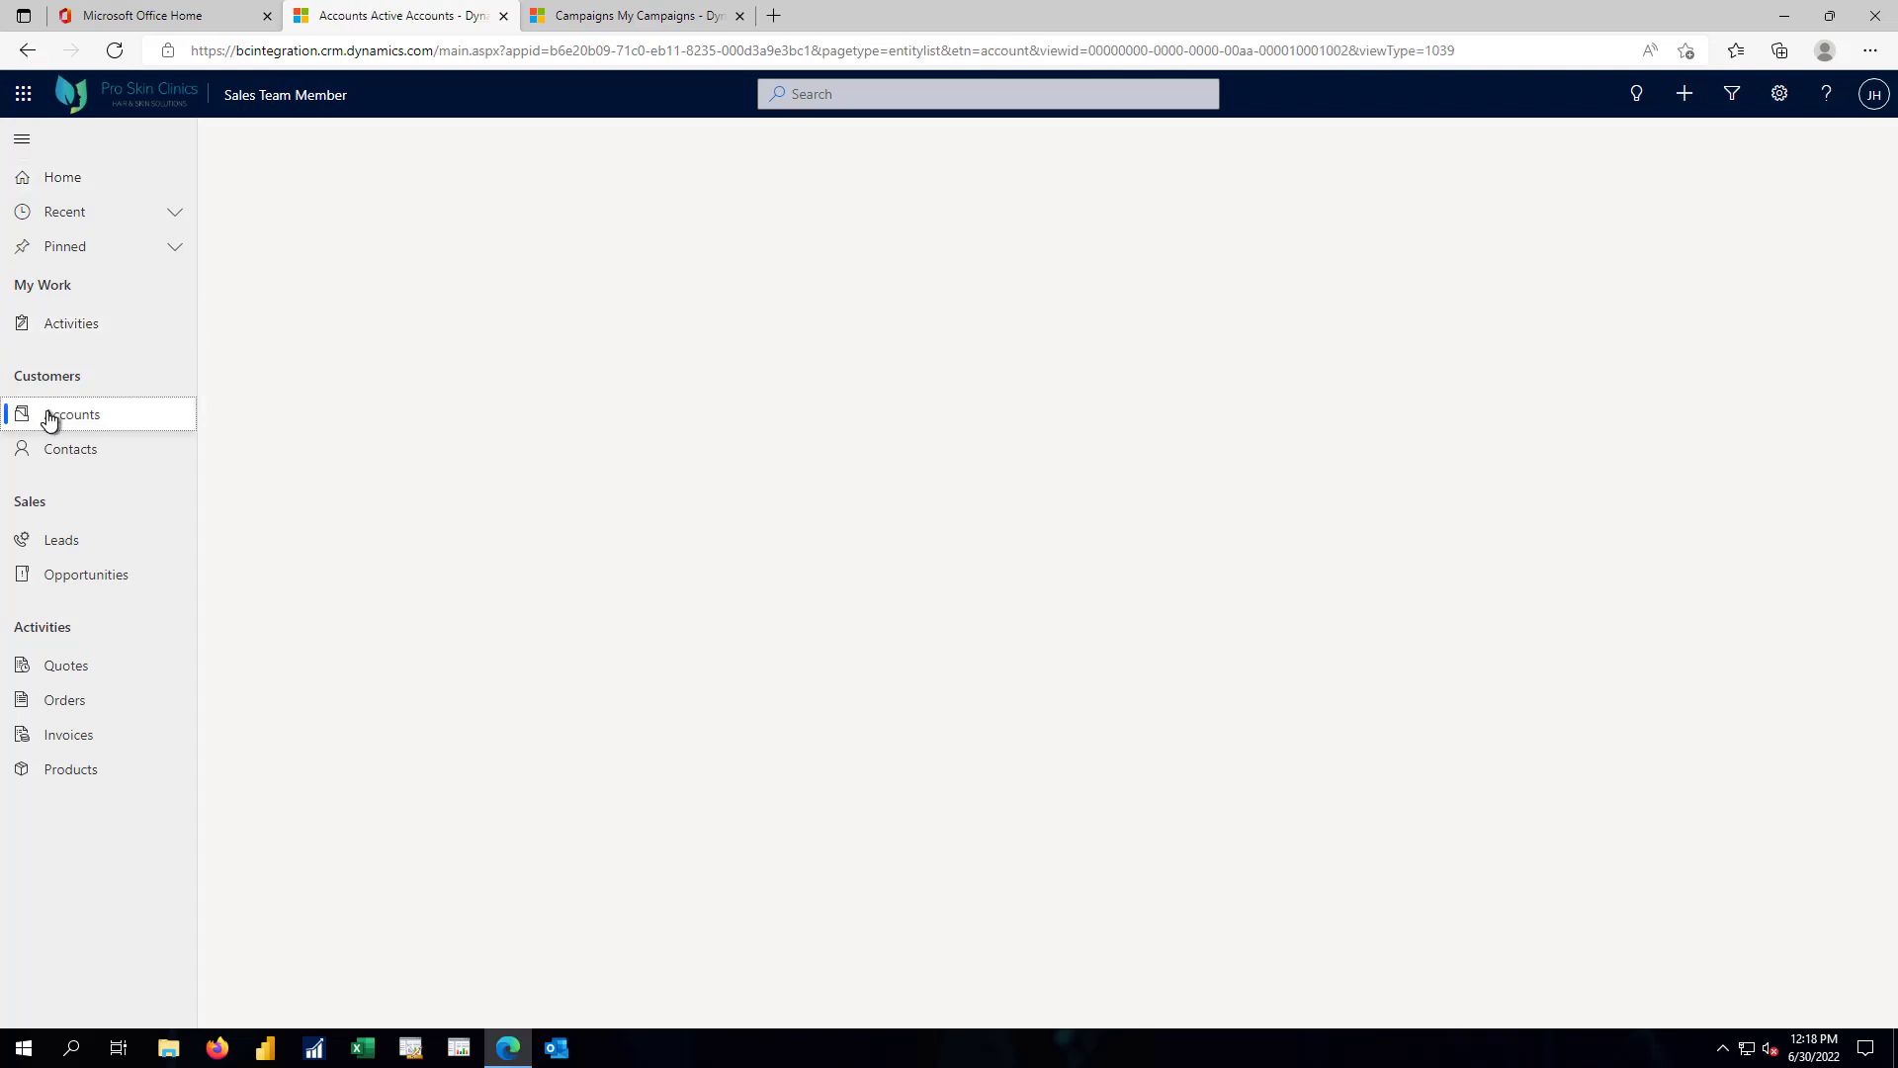
{"action": "left_click", "coordinate": [72, 413]}
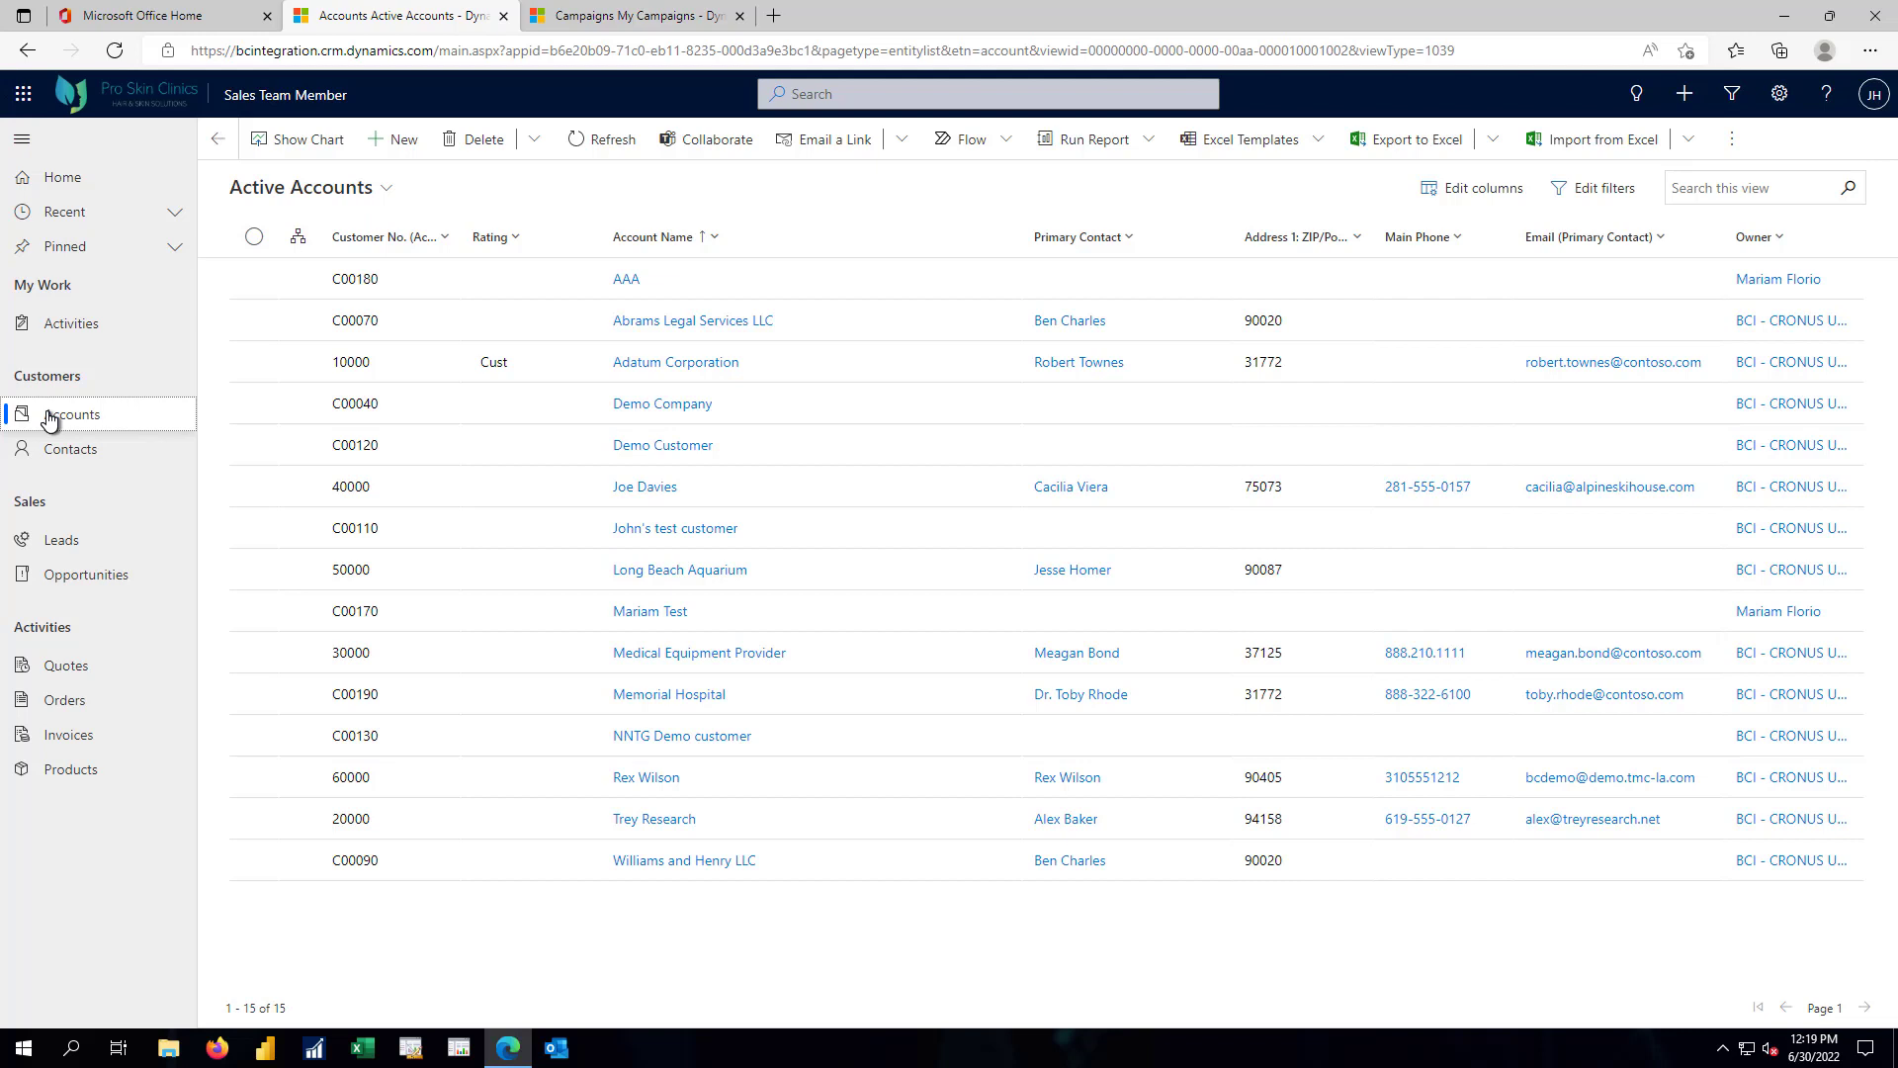
Go to Contacts and change the view to All Contacts, listing 31 contacts.
{"action": "left_click", "coordinate": [71, 449]}
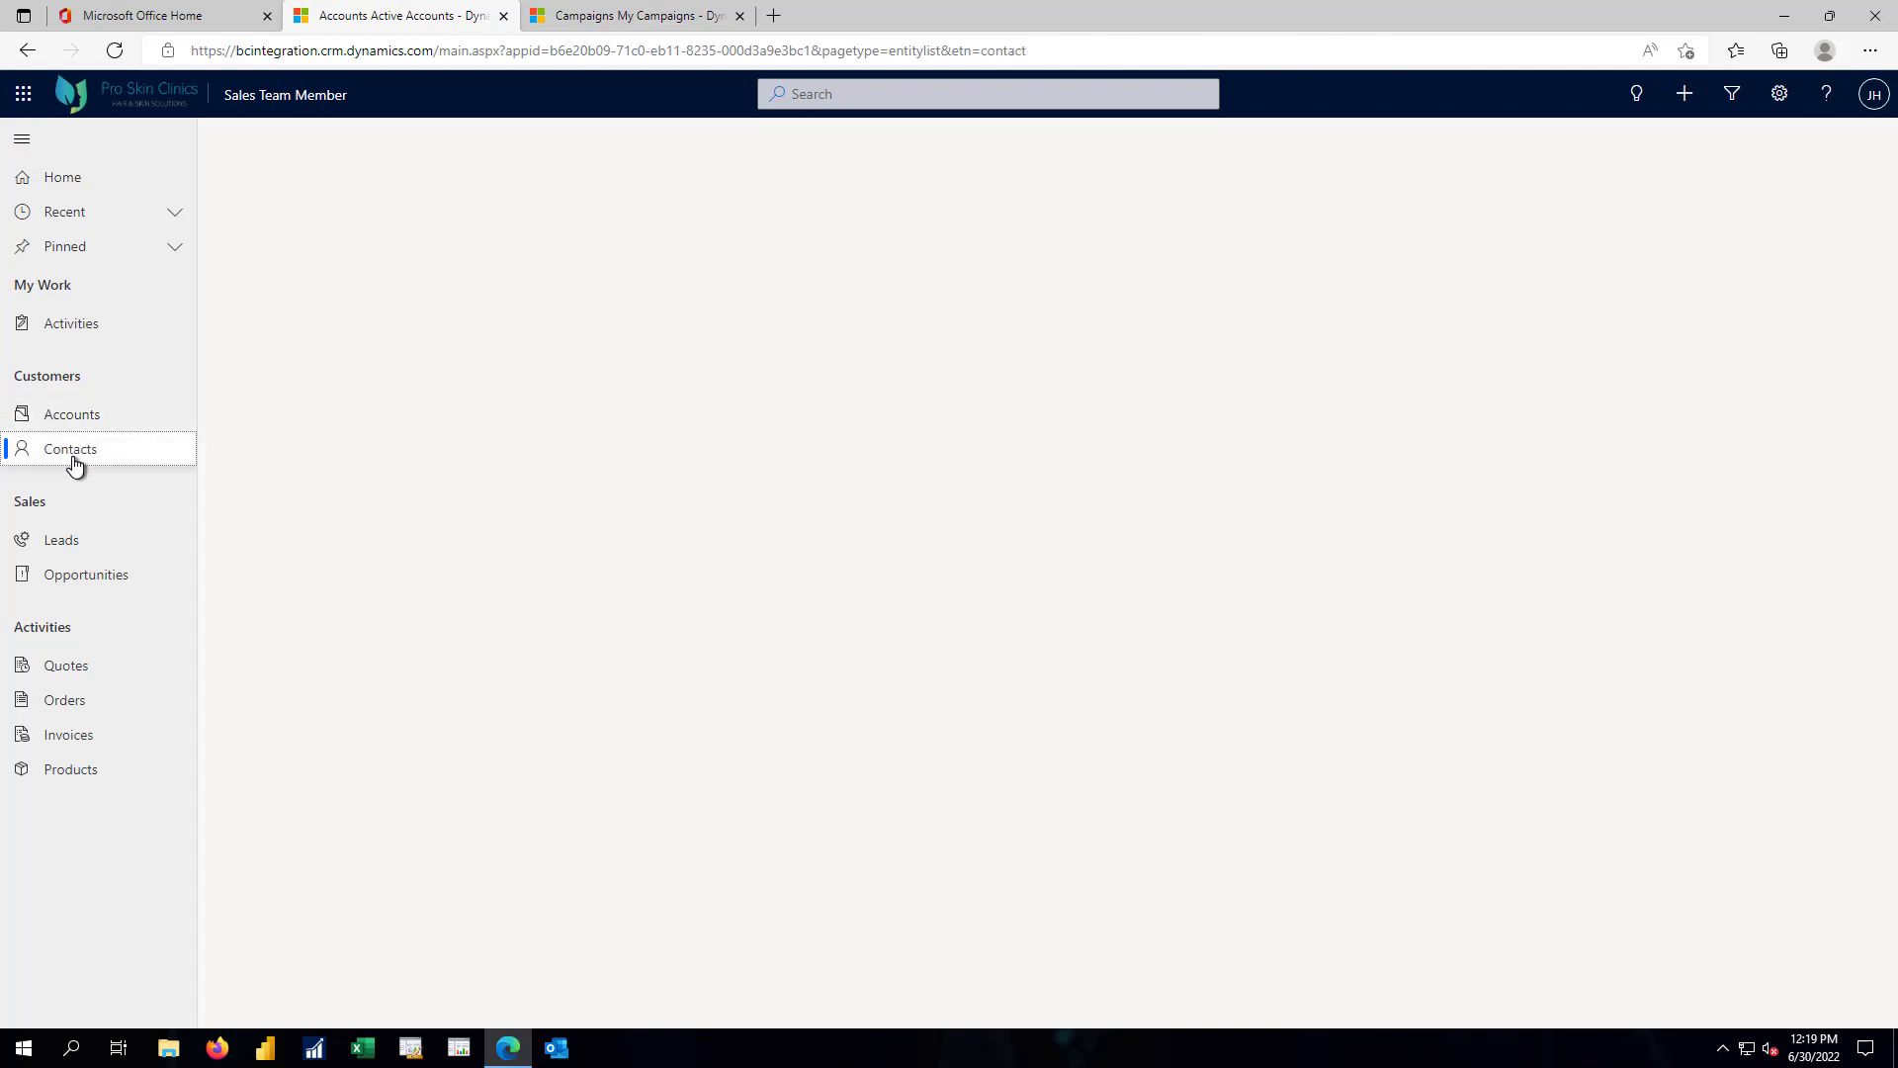
{"action": "left_click", "coordinate": [72, 449]}
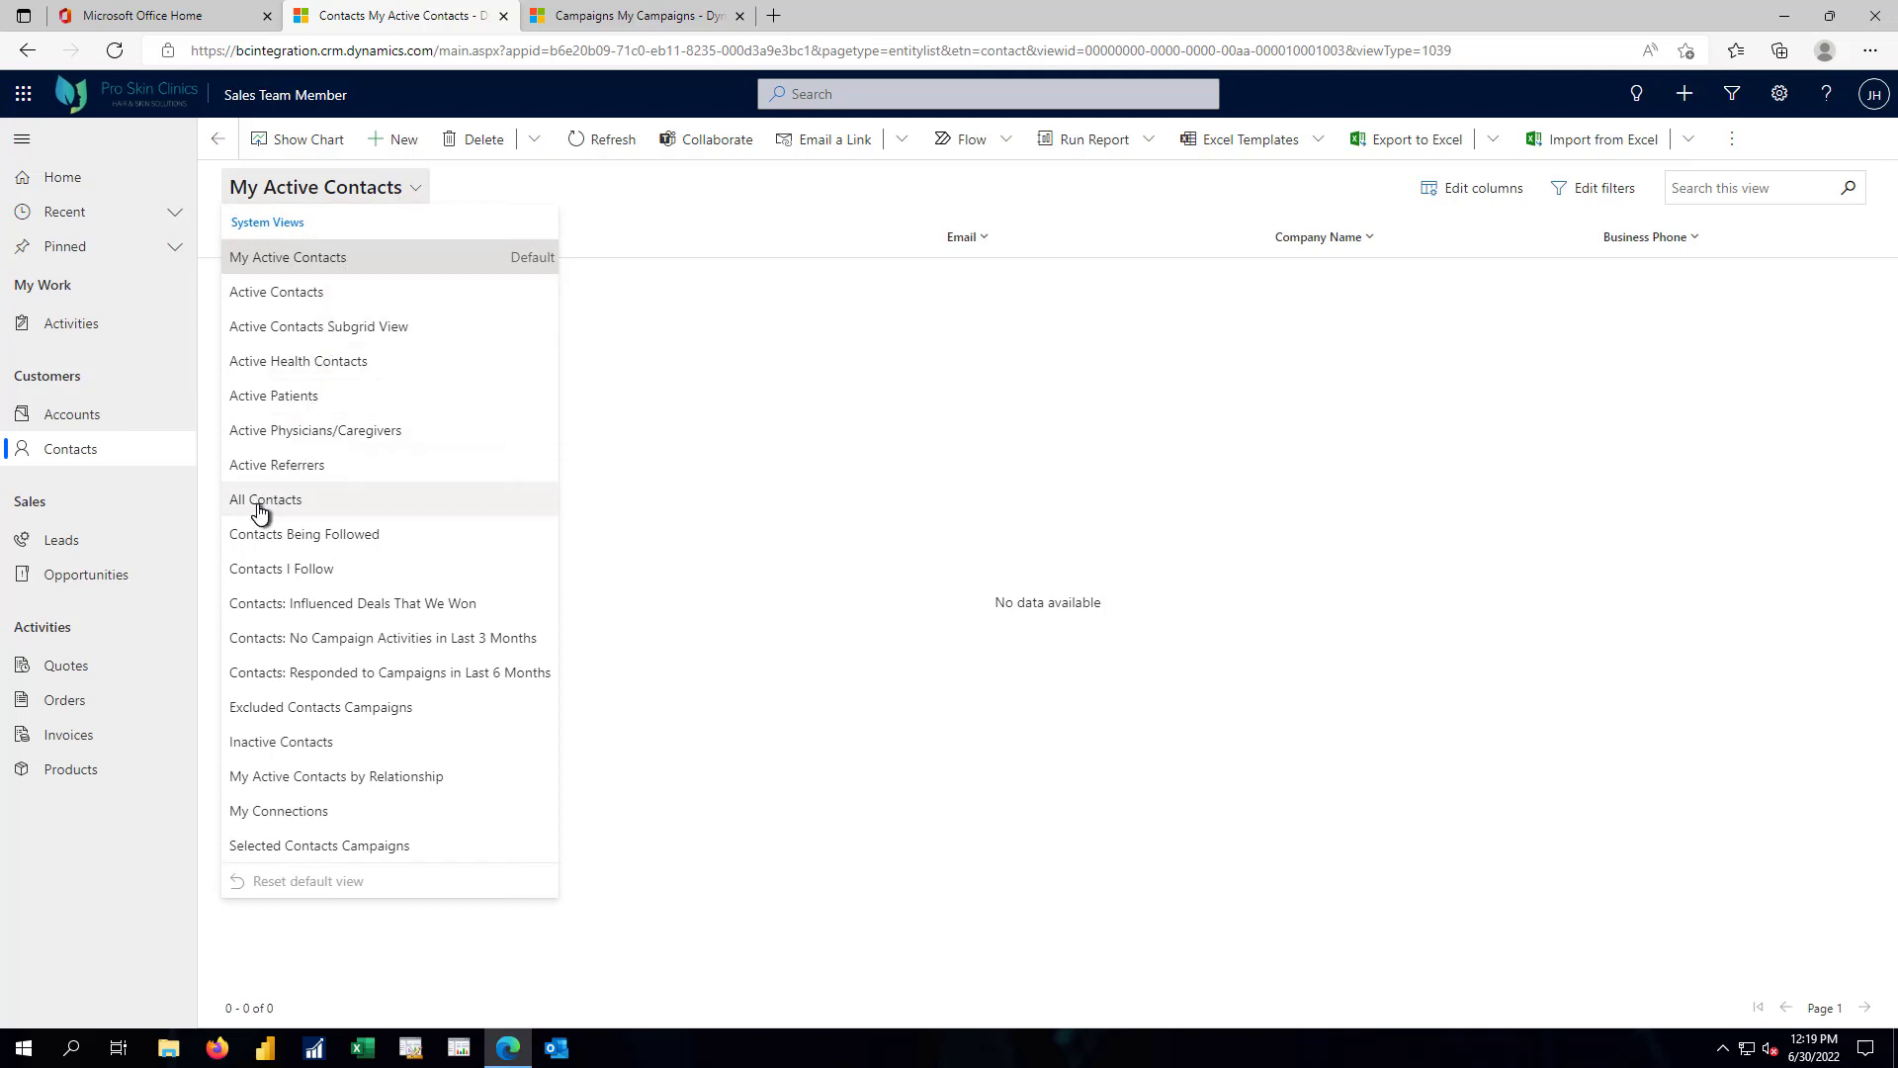
{"action": "left_click", "coordinate": [265, 499]}
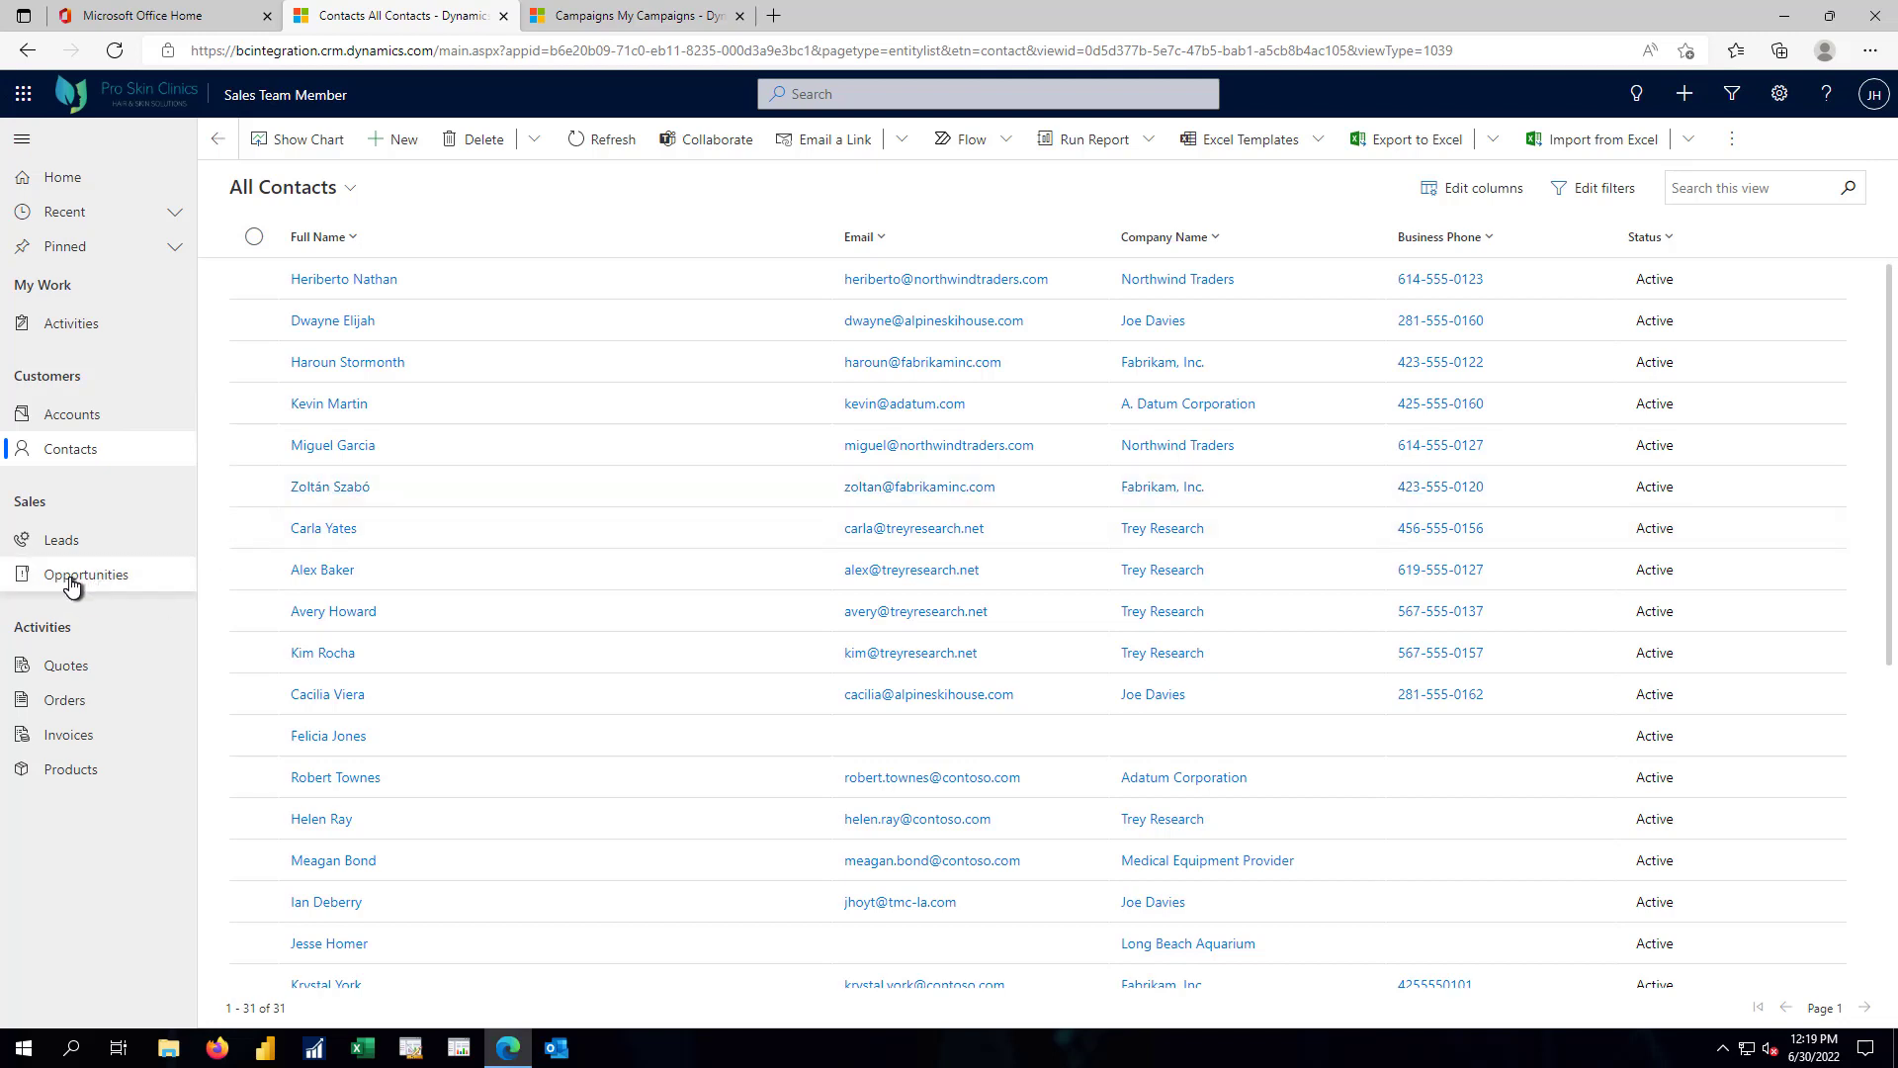
From Opportunities, view the Botox - 10 record's empty Product Line Items list.
{"action": "left_click", "coordinate": [85, 574]}
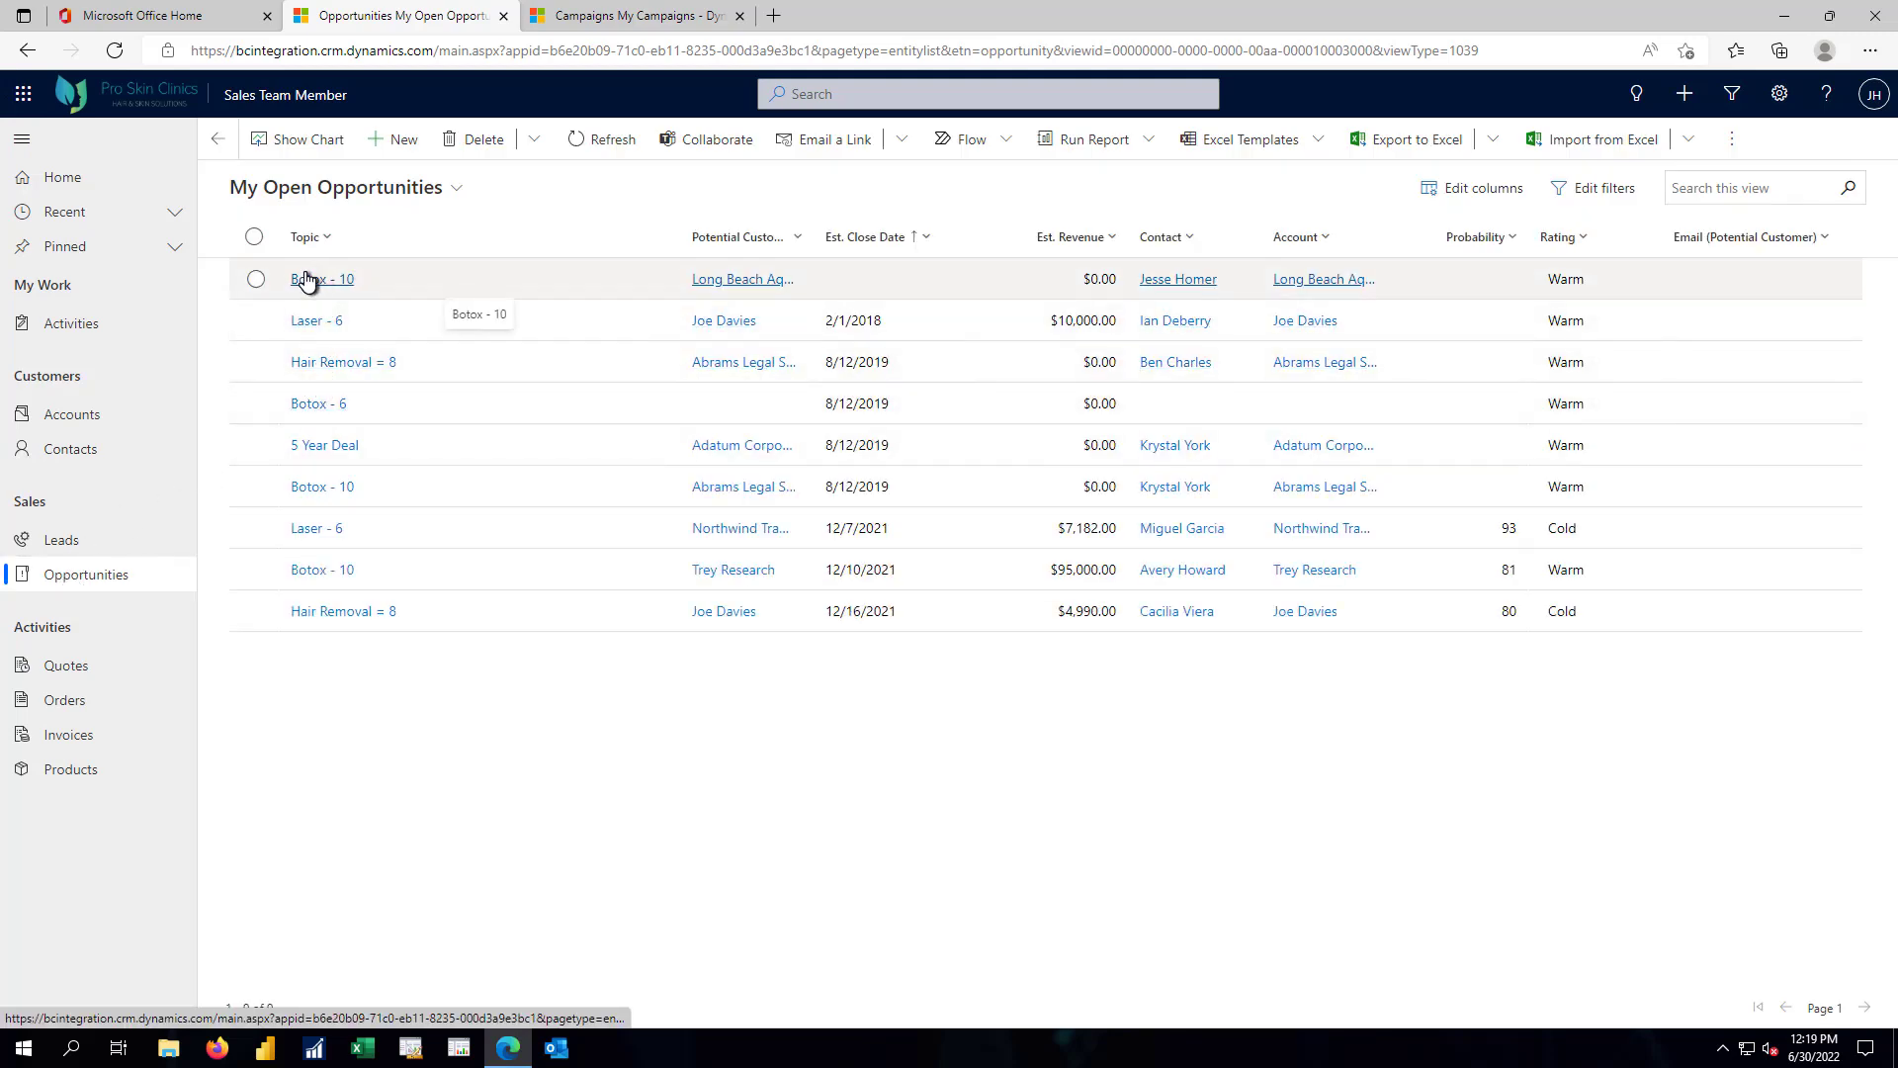
{"action": "left_click", "coordinate": [322, 278]}
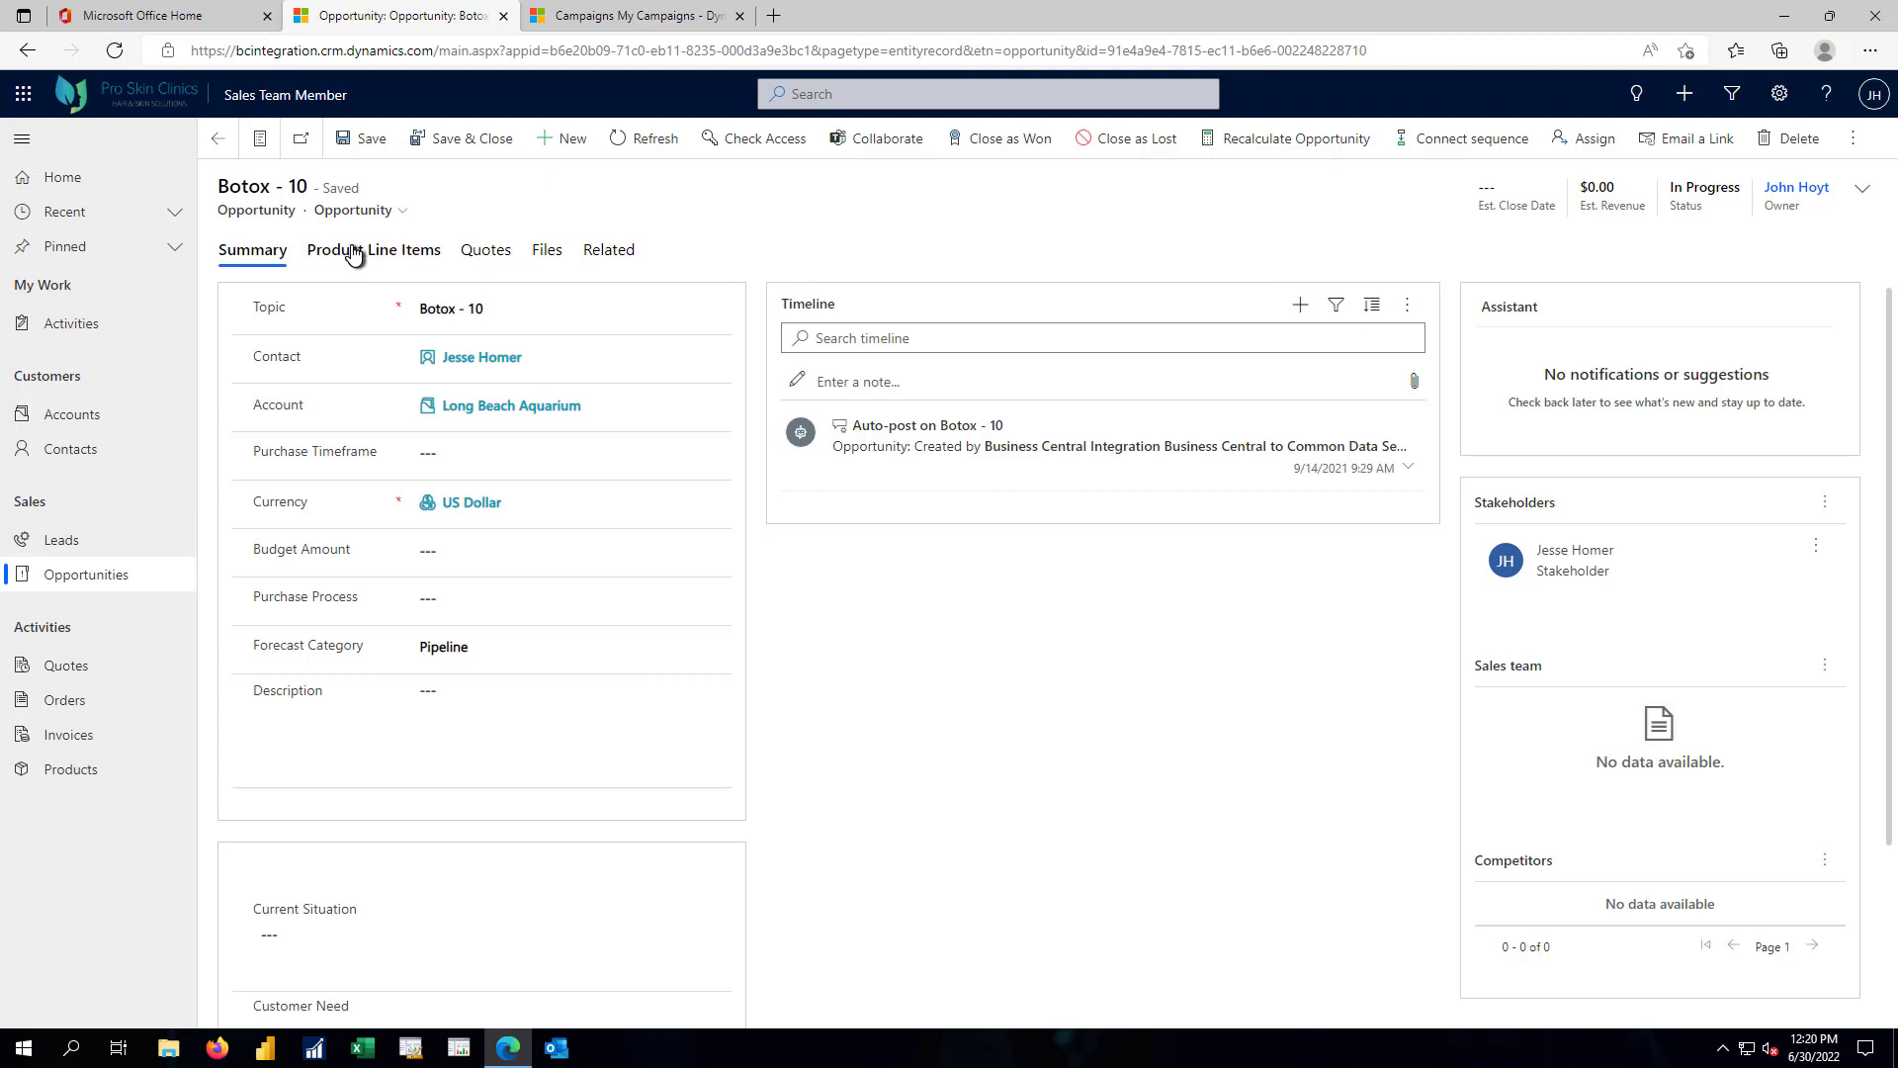
{"action": "left_click", "coordinate": [373, 249]}
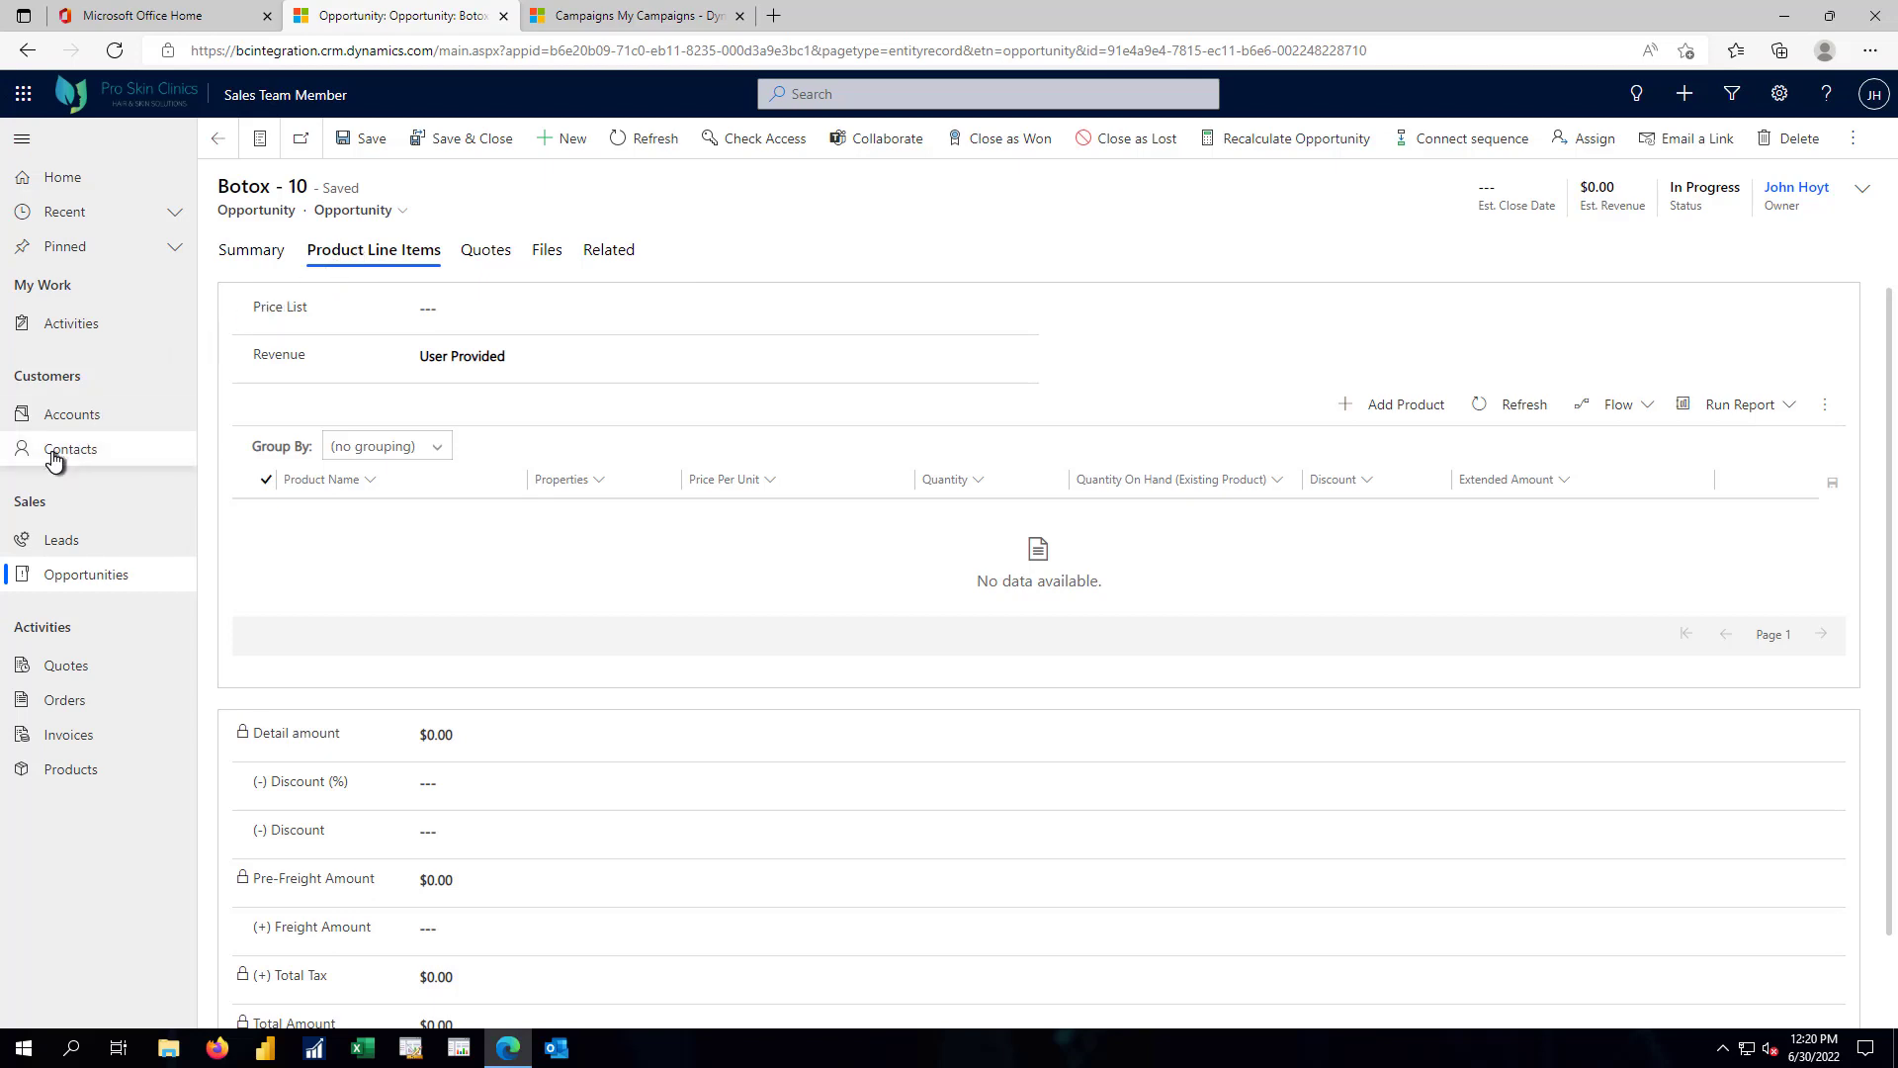
{"action": "left_click", "coordinate": [72, 449]}
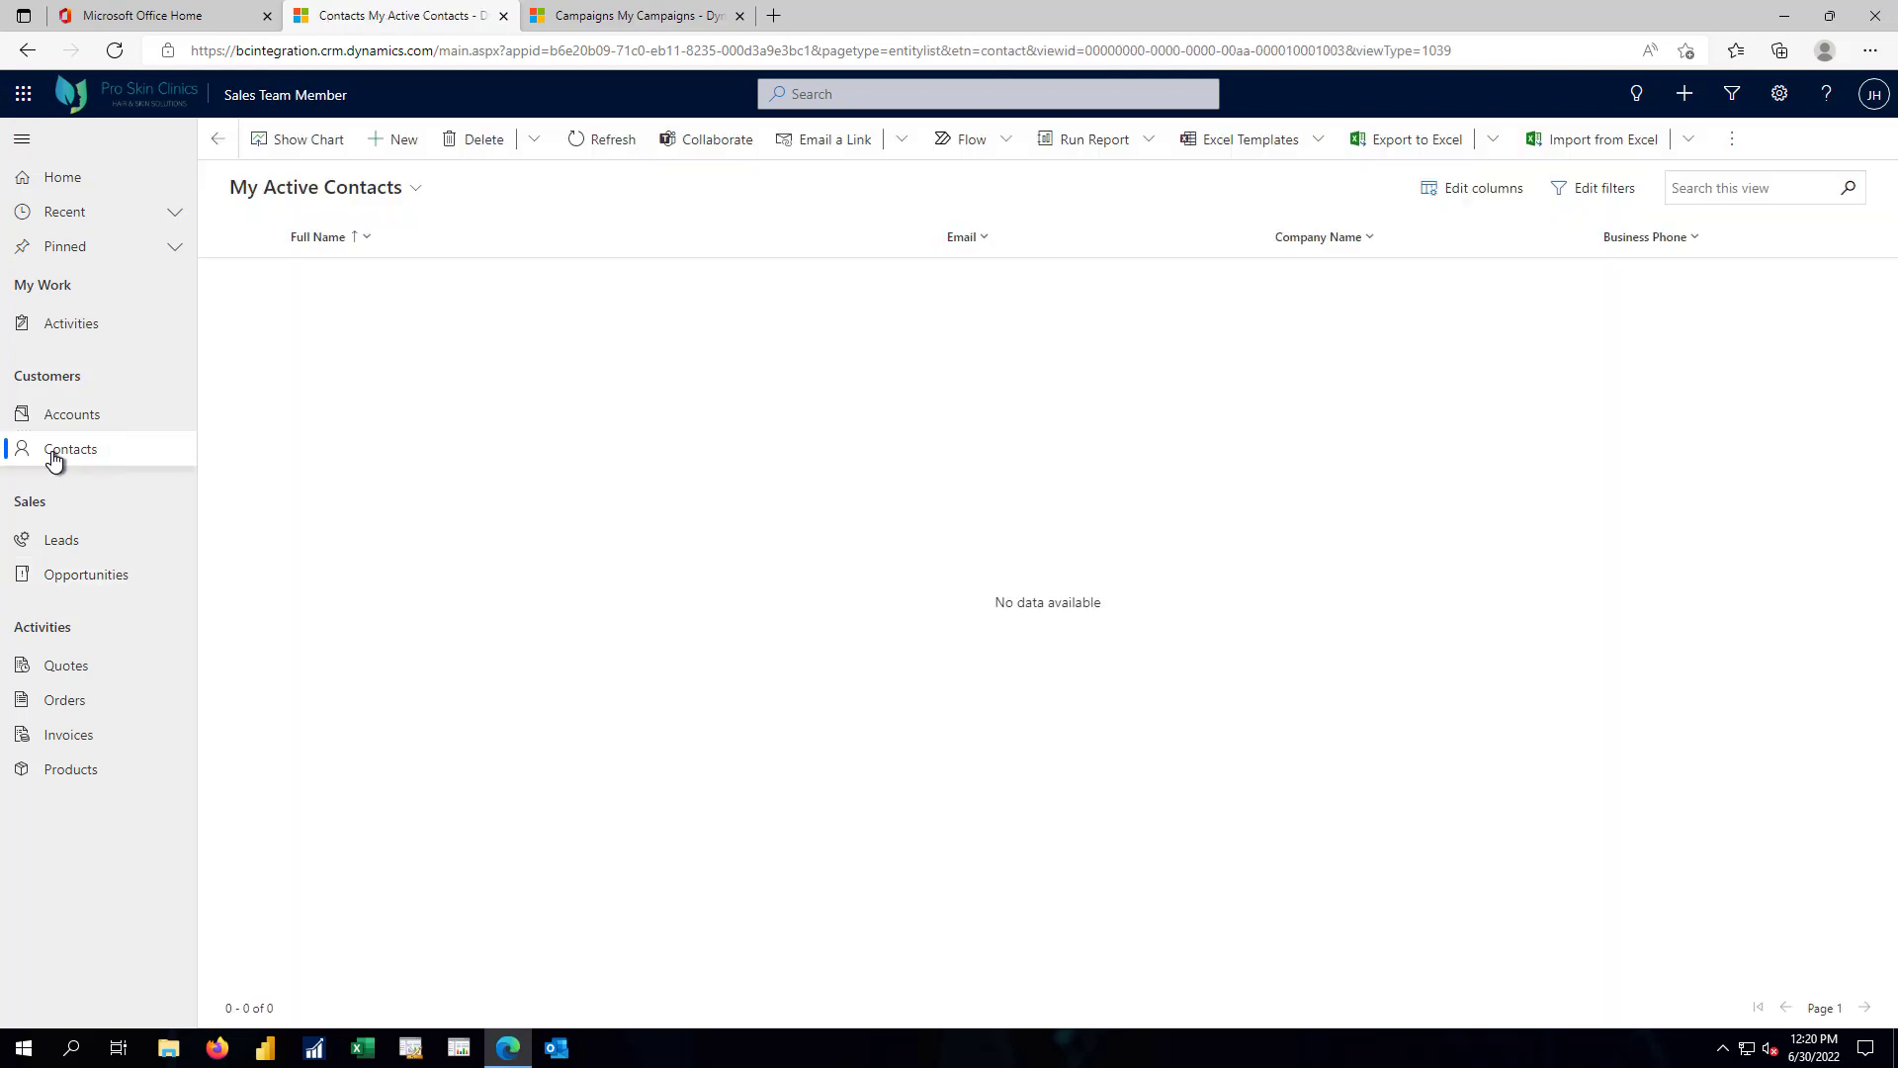
{"action": "mouse_move", "coordinate": [130, 469]}
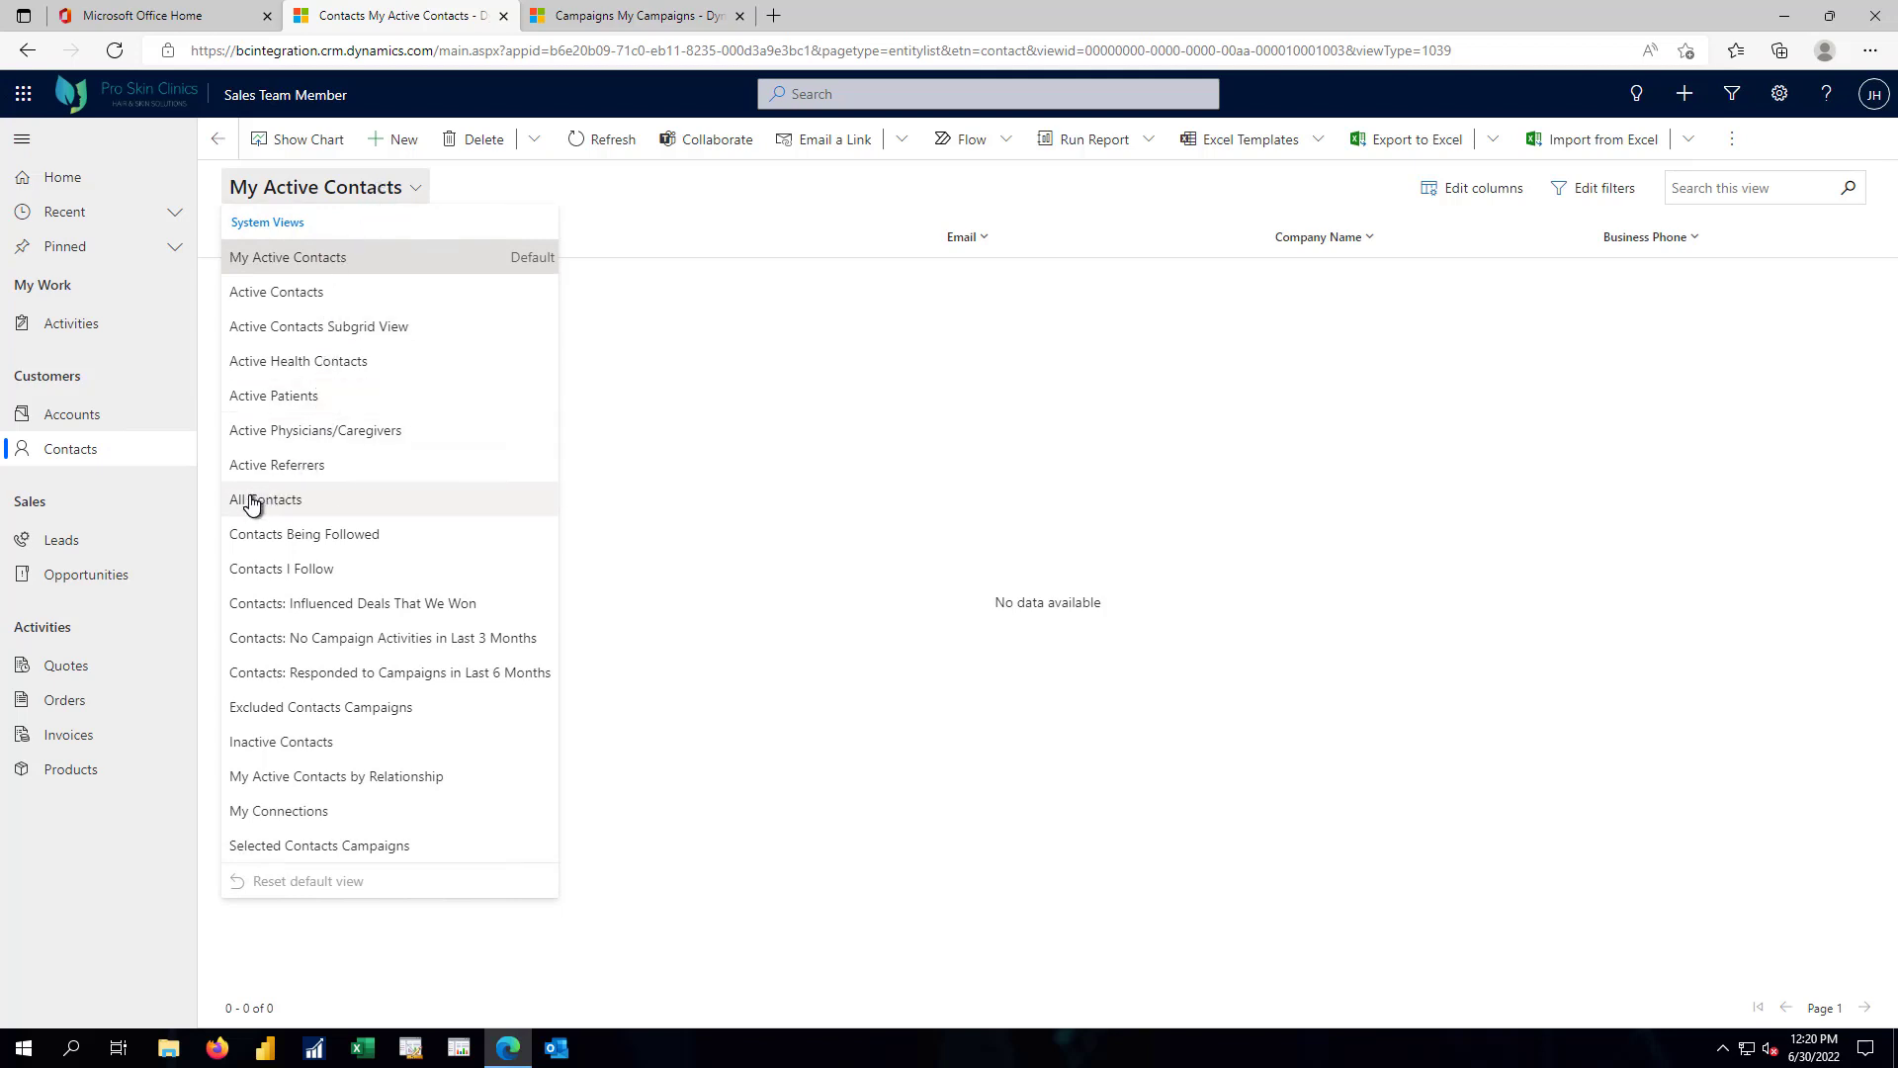
{"action": "left_click", "coordinate": [265, 498]}
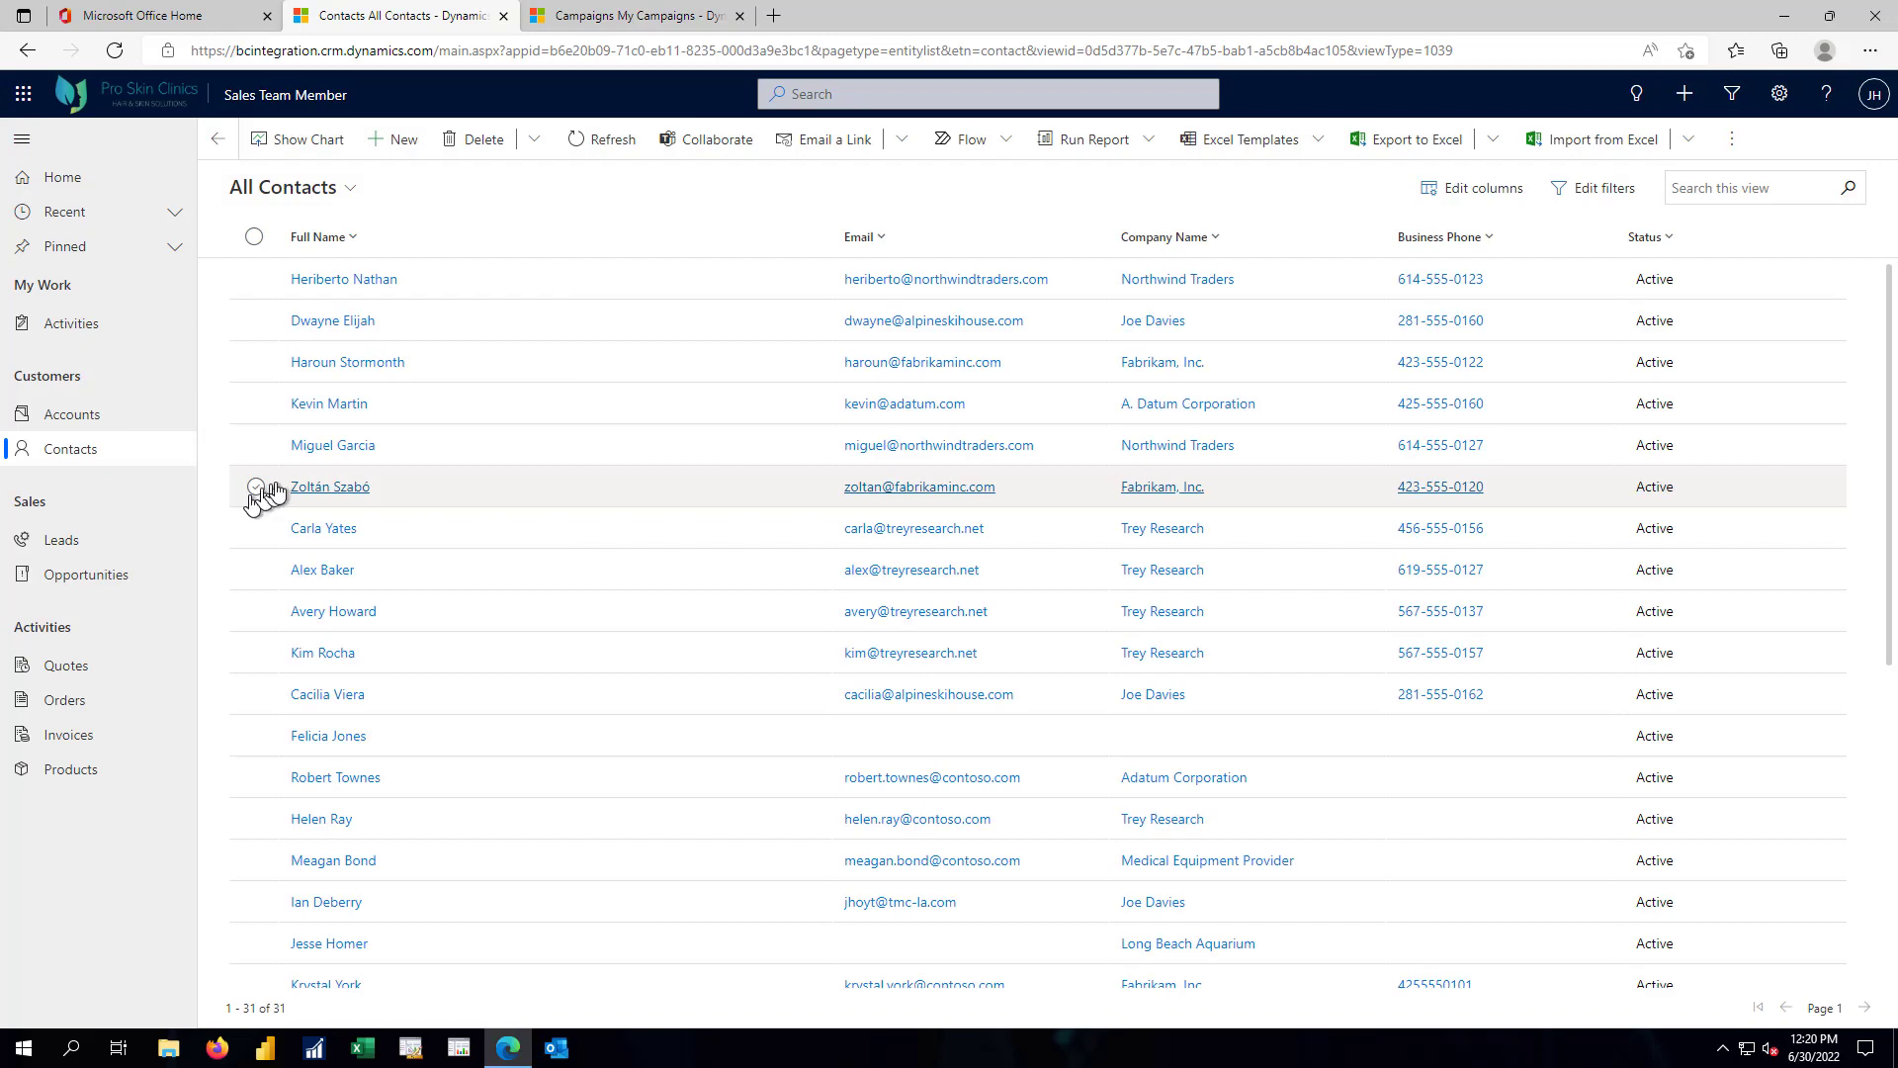
{"action": "left_click", "coordinate": [330, 487]}
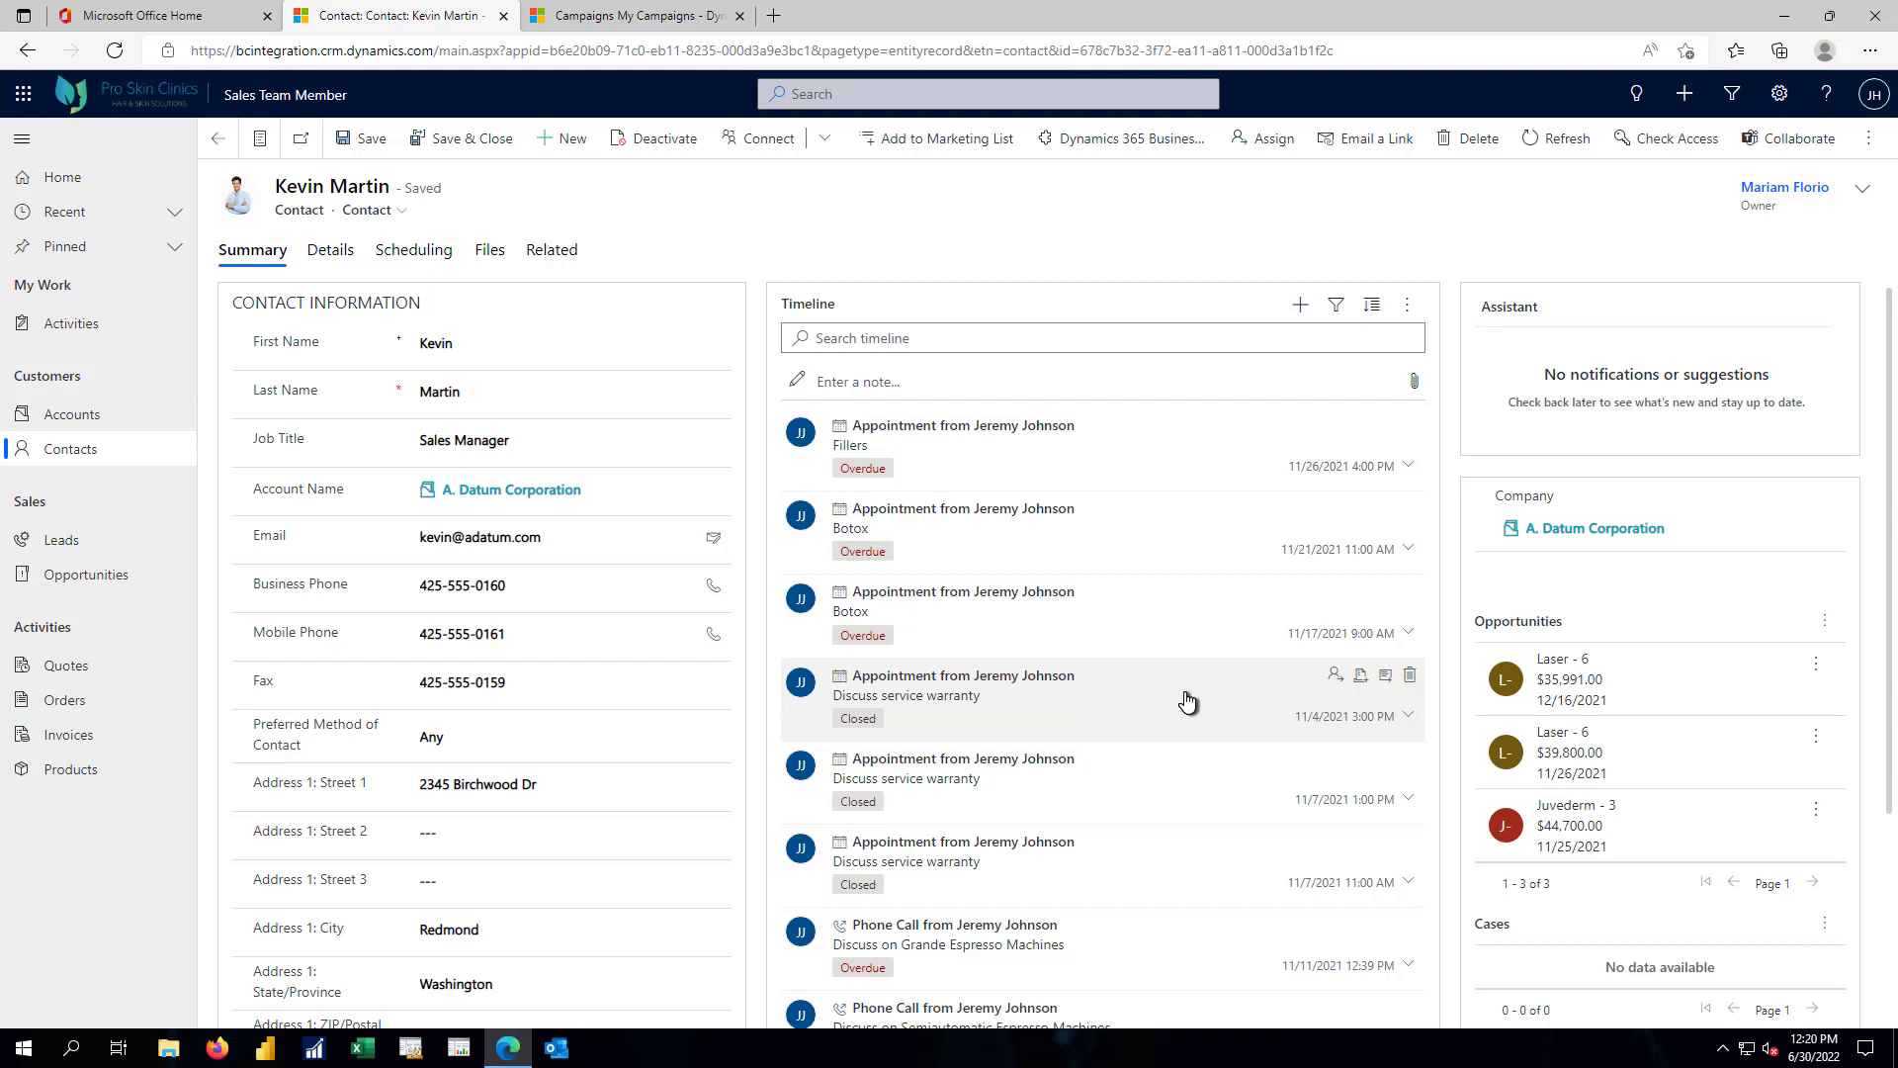
{"action": "mouse_move", "coordinate": [1188, 704]}
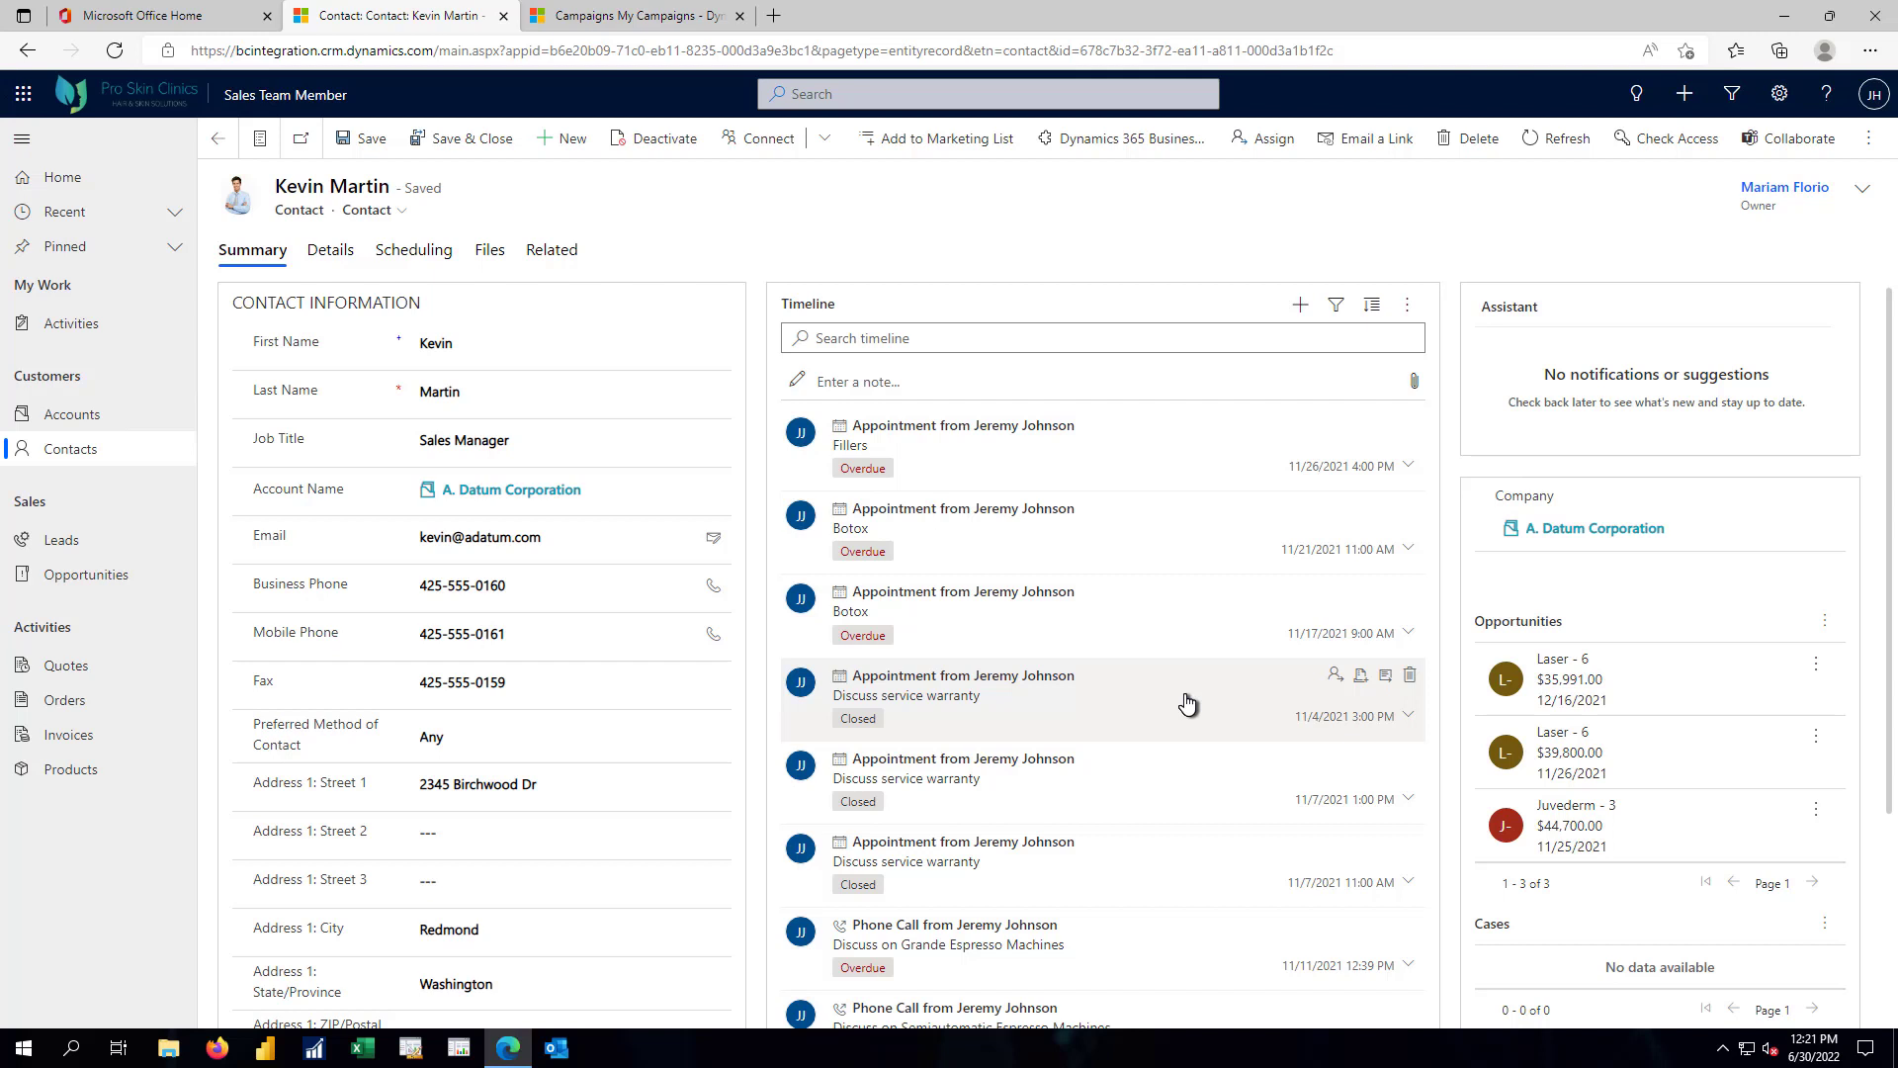
{"action": "mouse_move", "coordinate": [1140, 597]}
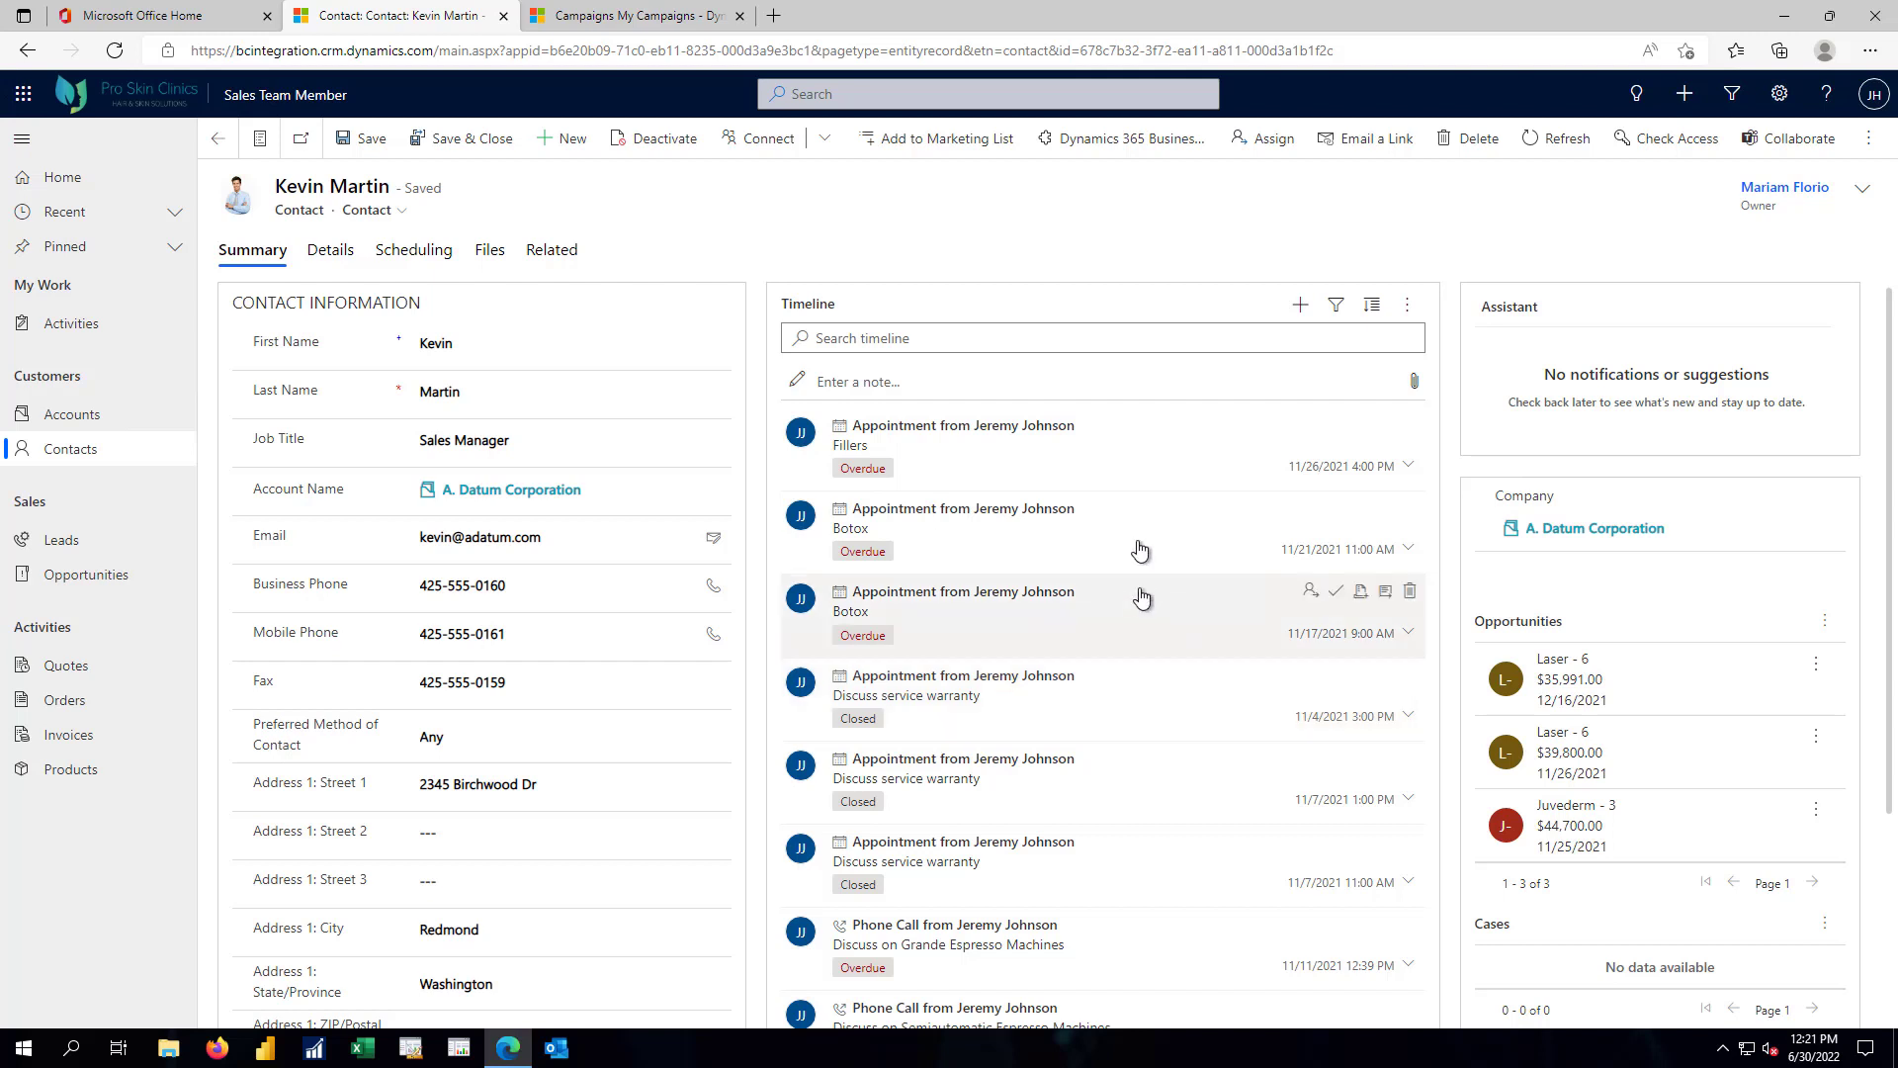
{"action": "mouse_move", "coordinate": [943, 143]}
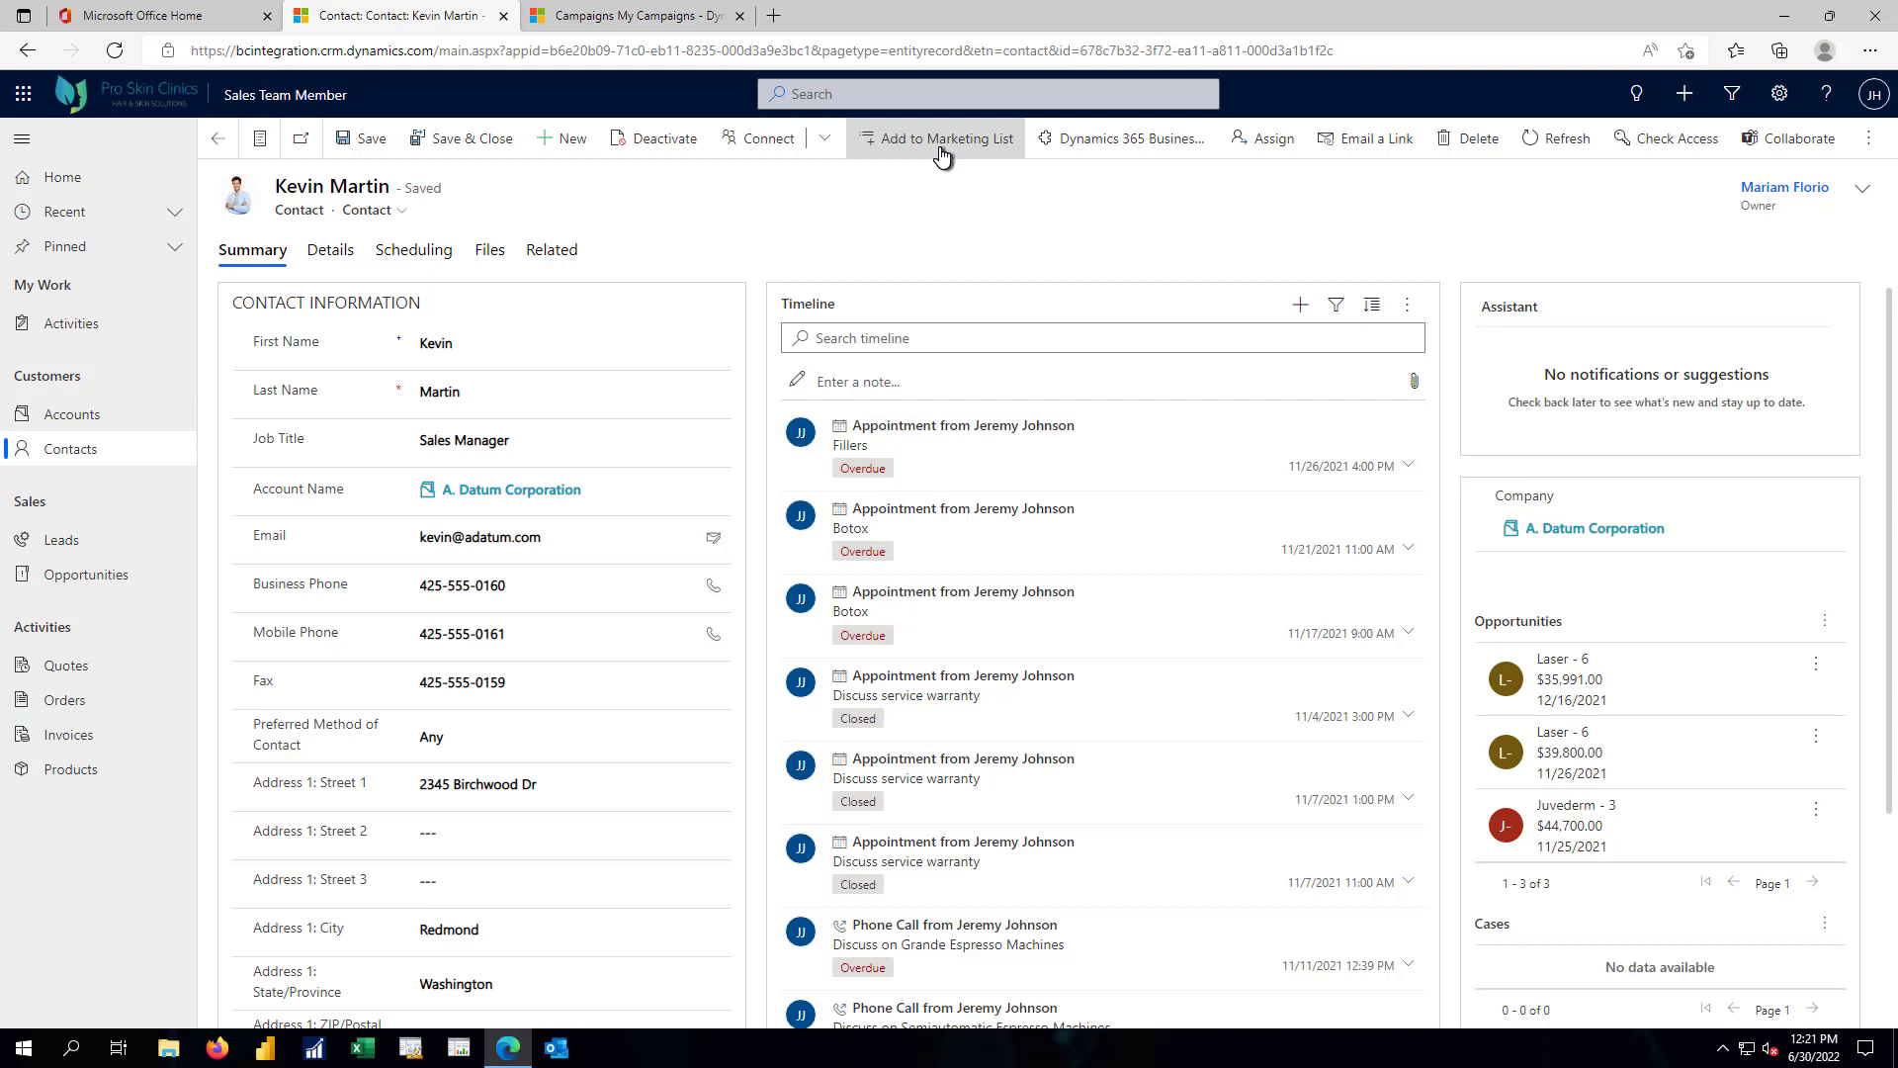
{"action": "mouse_move", "coordinate": [61, 548]}
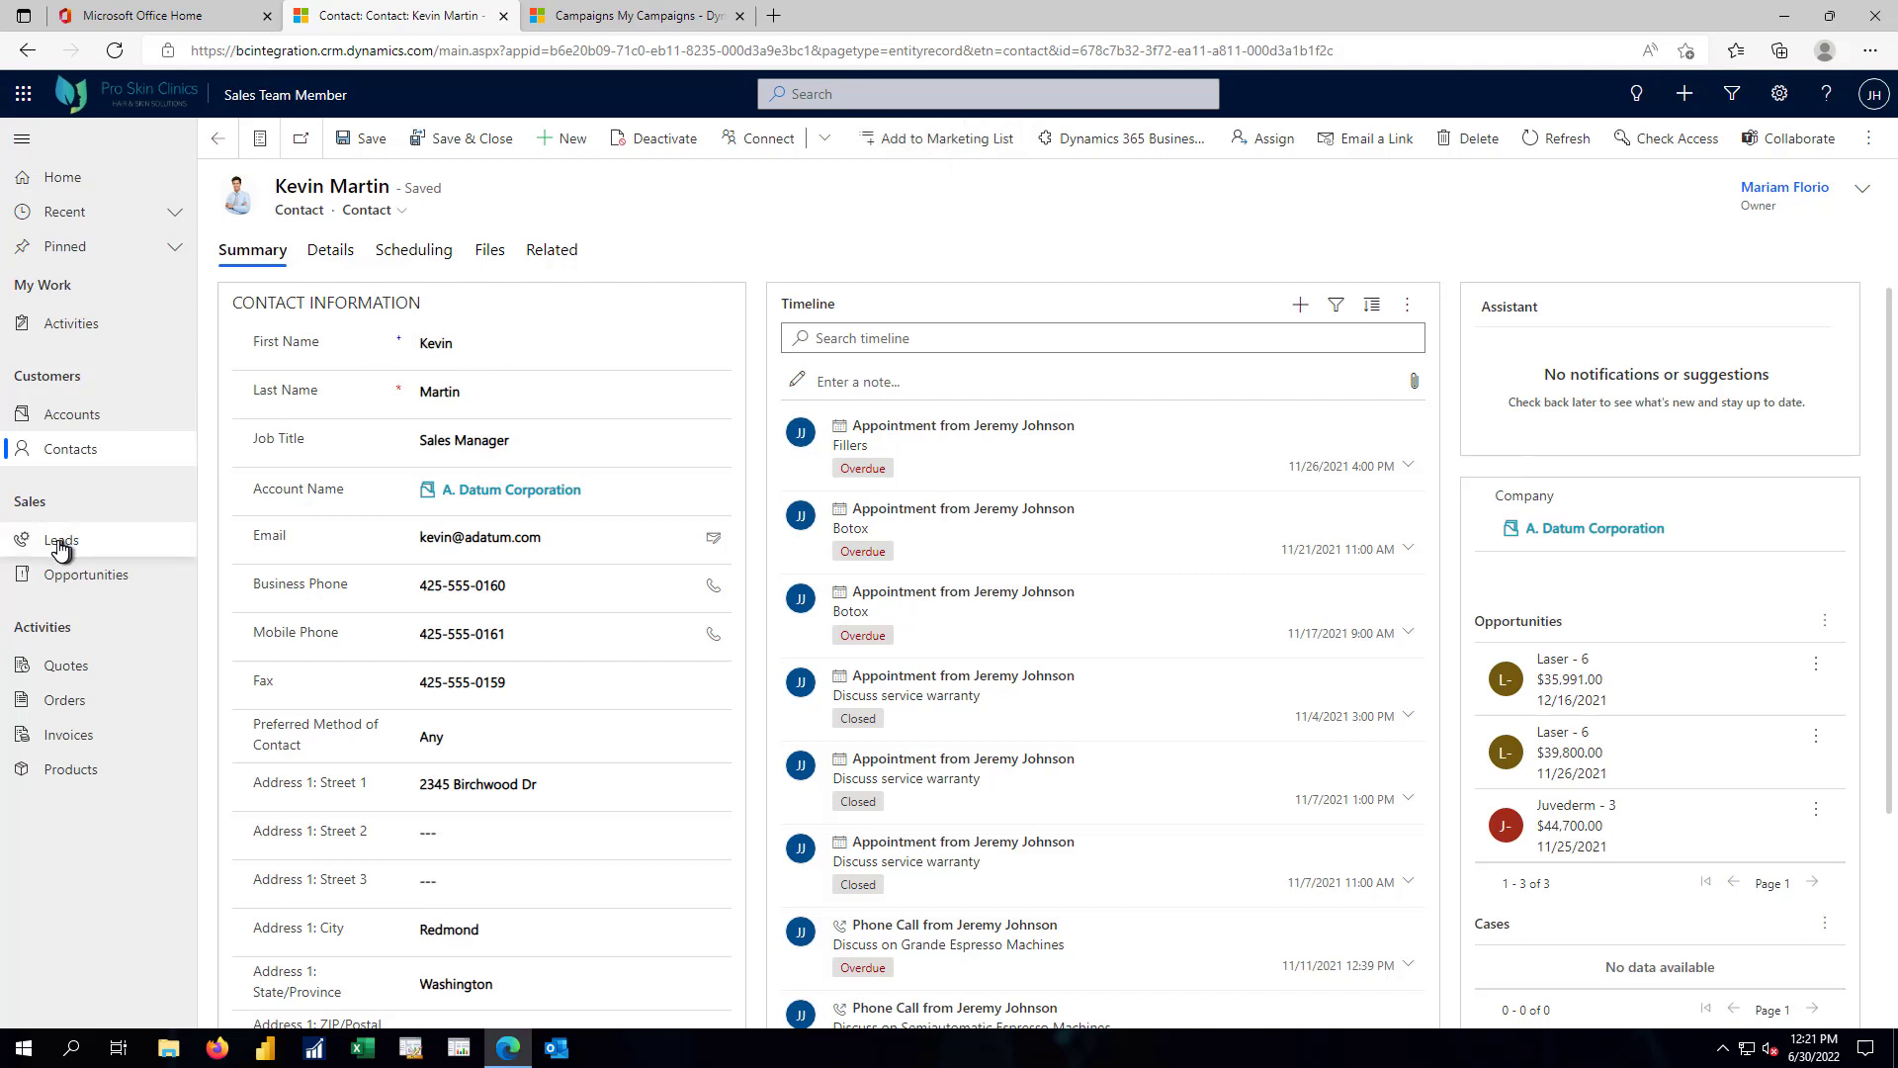
{"action": "mouse_move", "coordinate": [62, 538]}
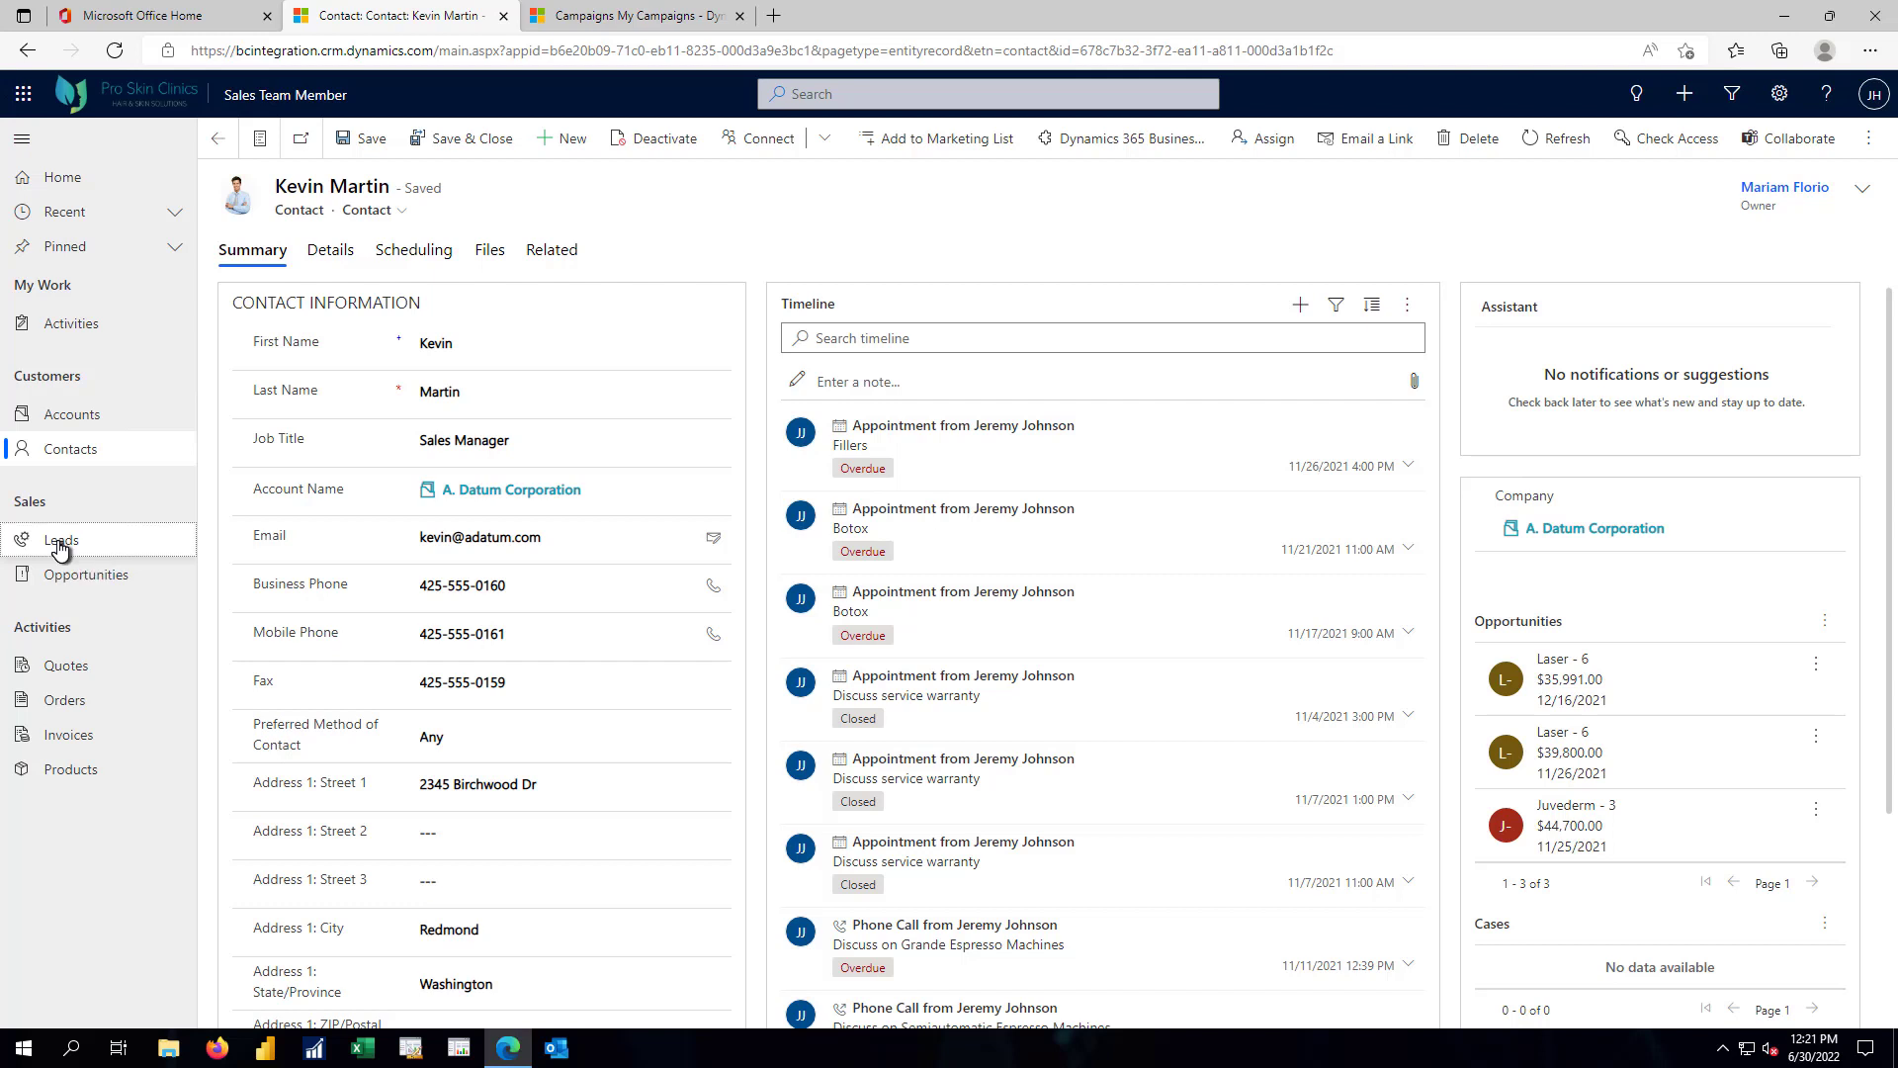
Go to Leads, landing on the empty My Open Leads view.
{"action": "left_click", "coordinate": [62, 538]}
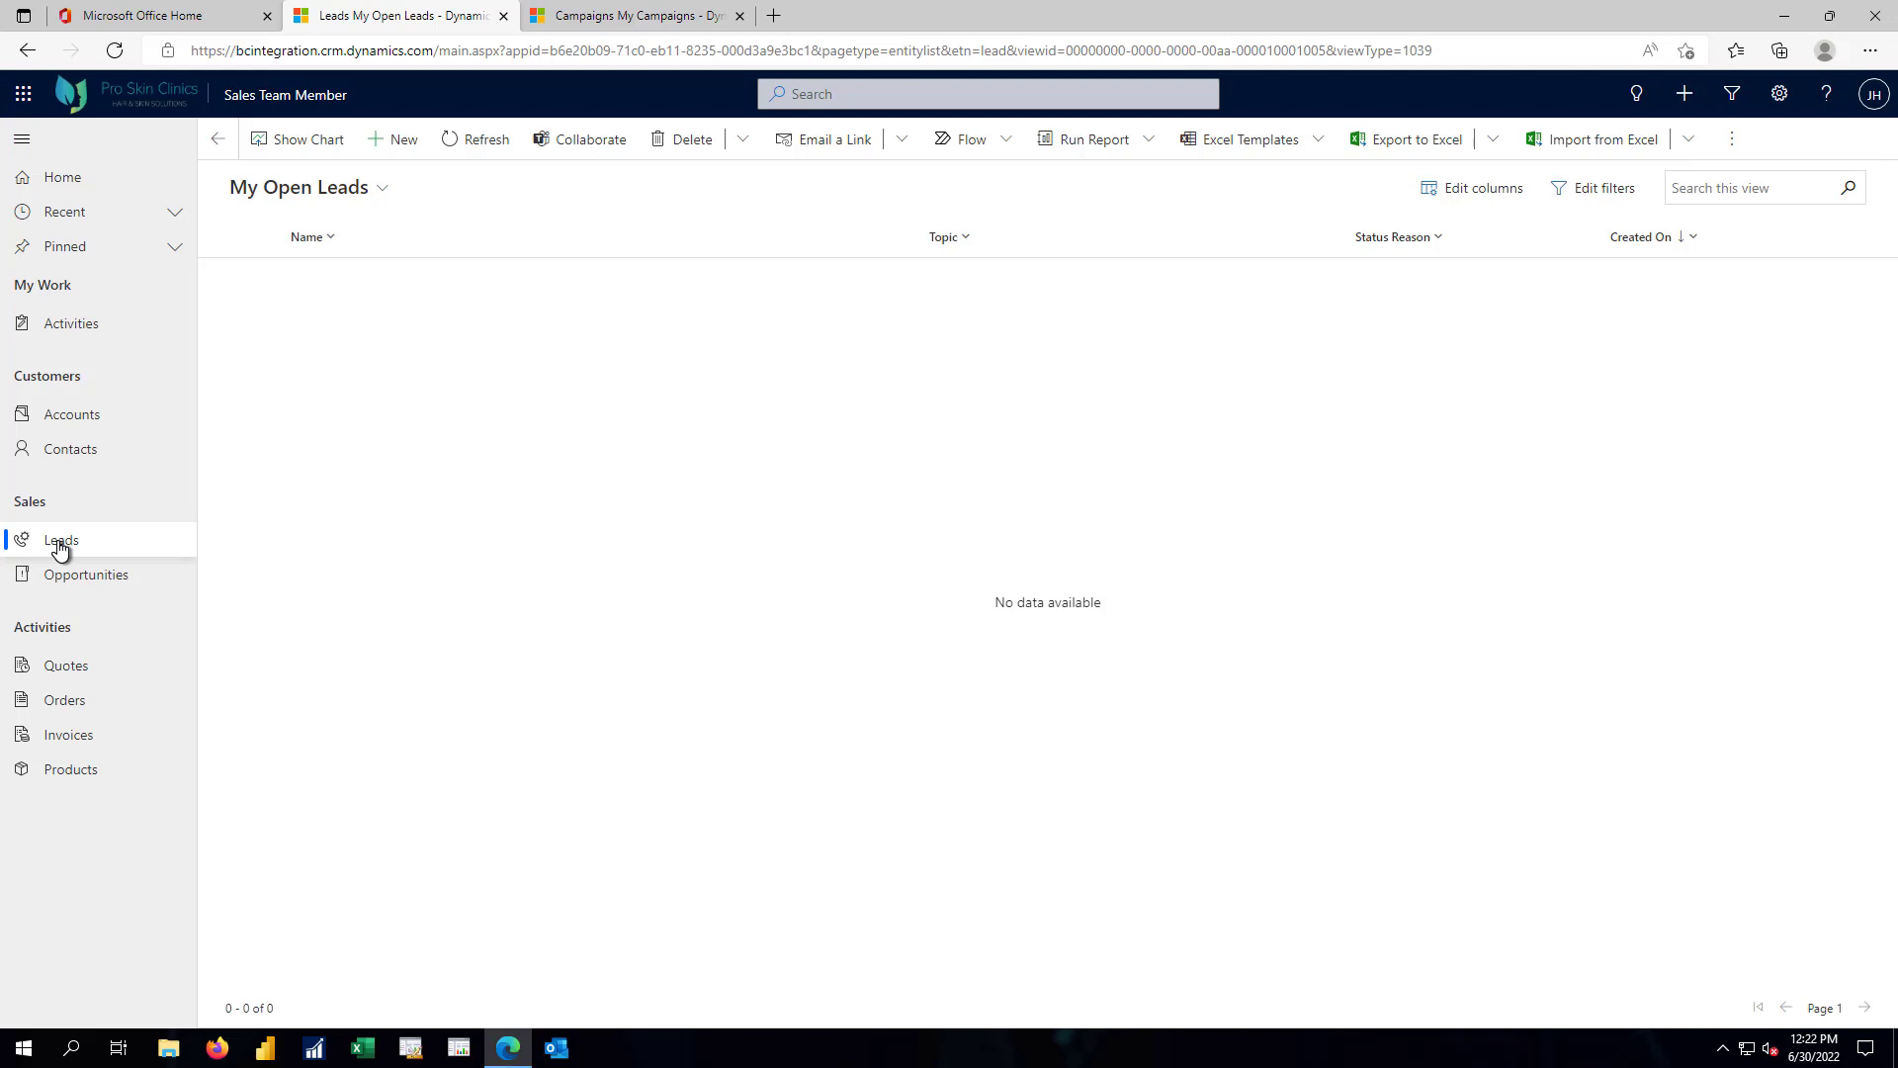
{"action": "mouse_move", "coordinate": [368, 219]}
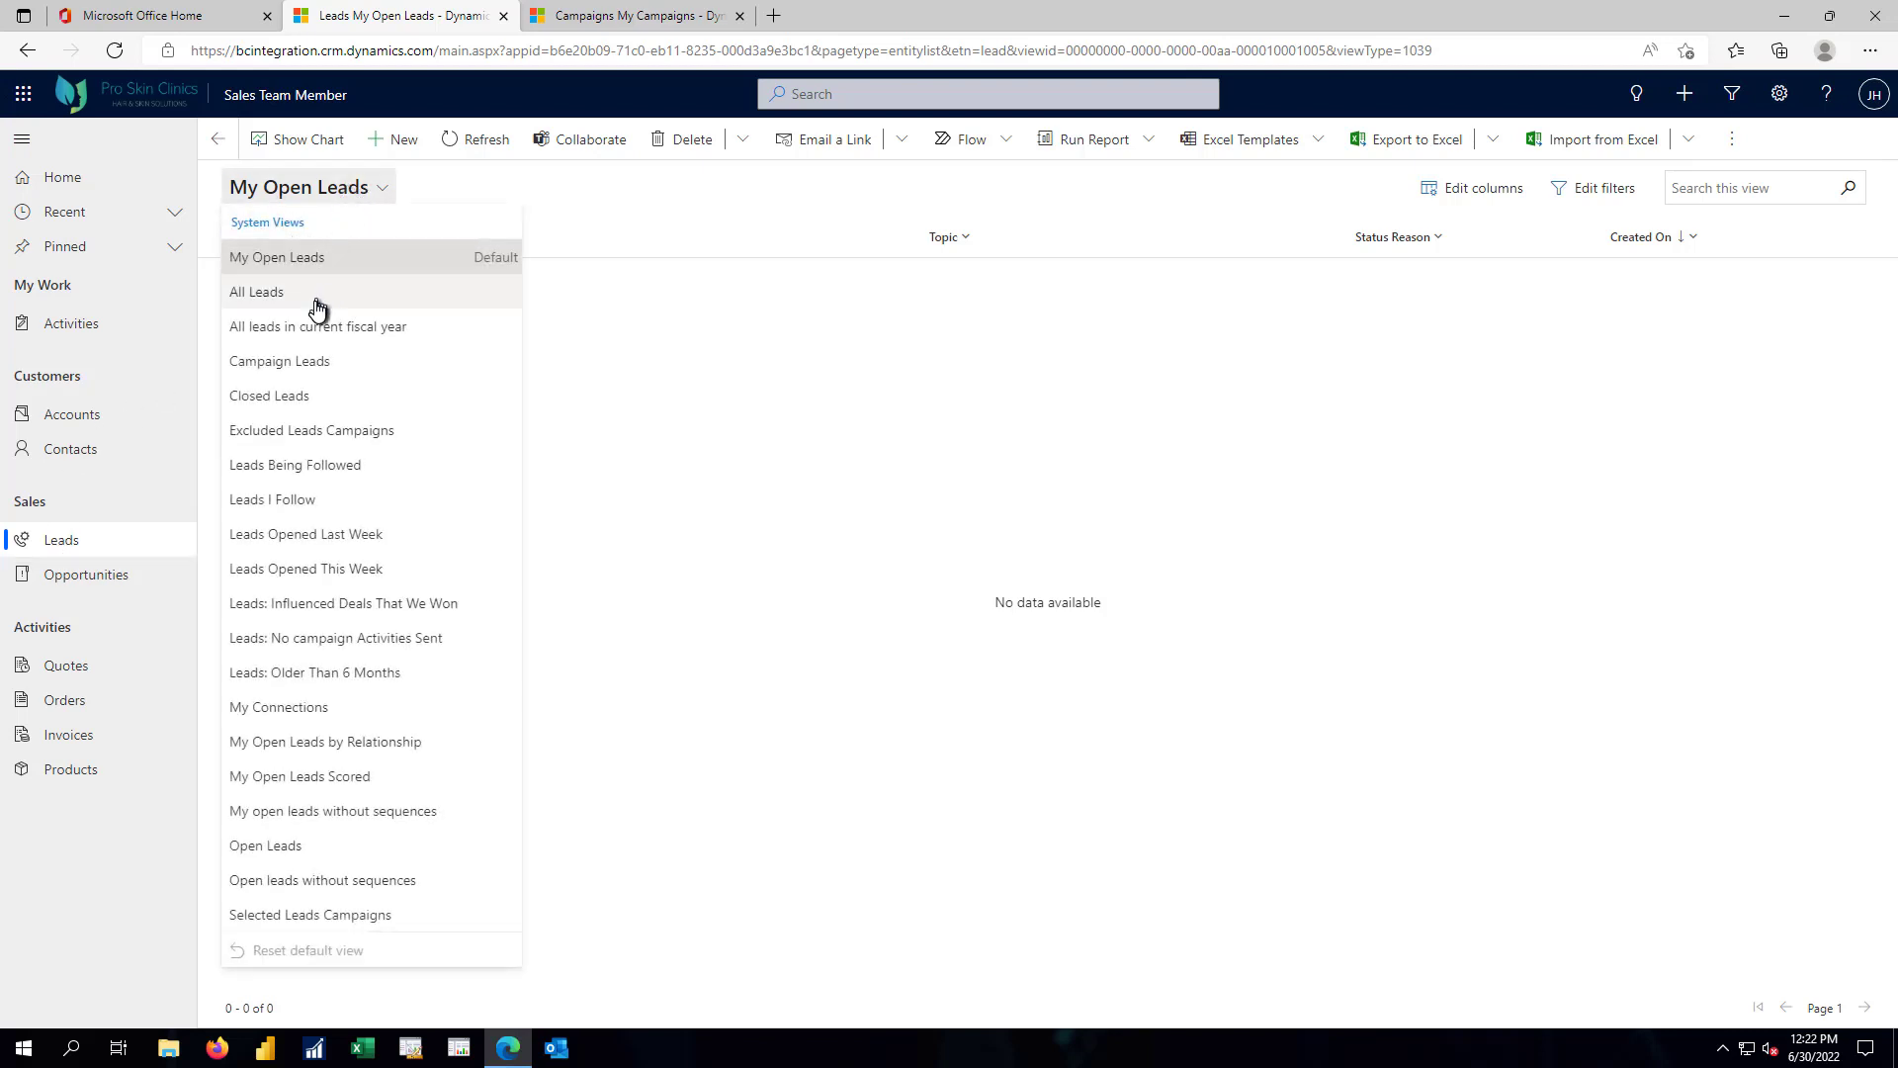
Switch to the All Leads view with 18 leads, then move to My Campaigns showing 8 sample campaigns.
{"action": "left_click", "coordinate": [257, 291]}
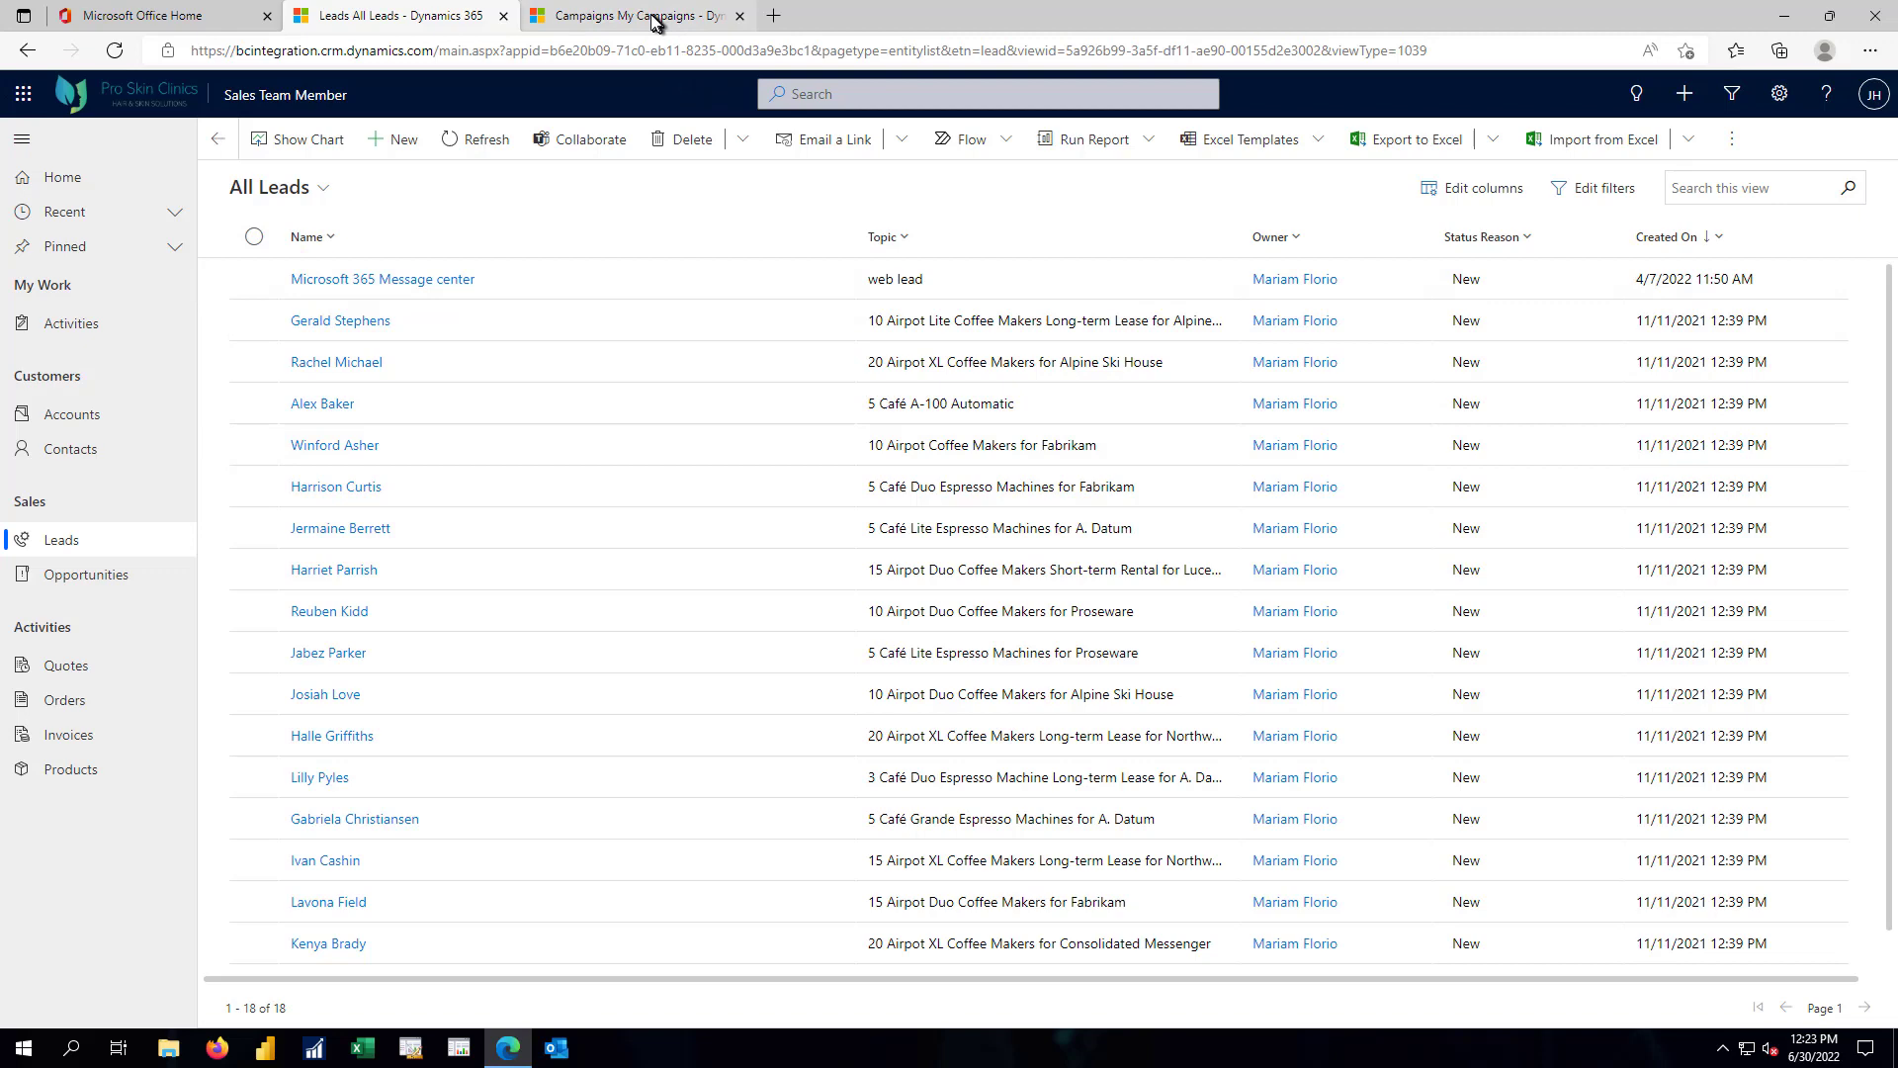
{"action": "left_click", "coordinate": [629, 14]}
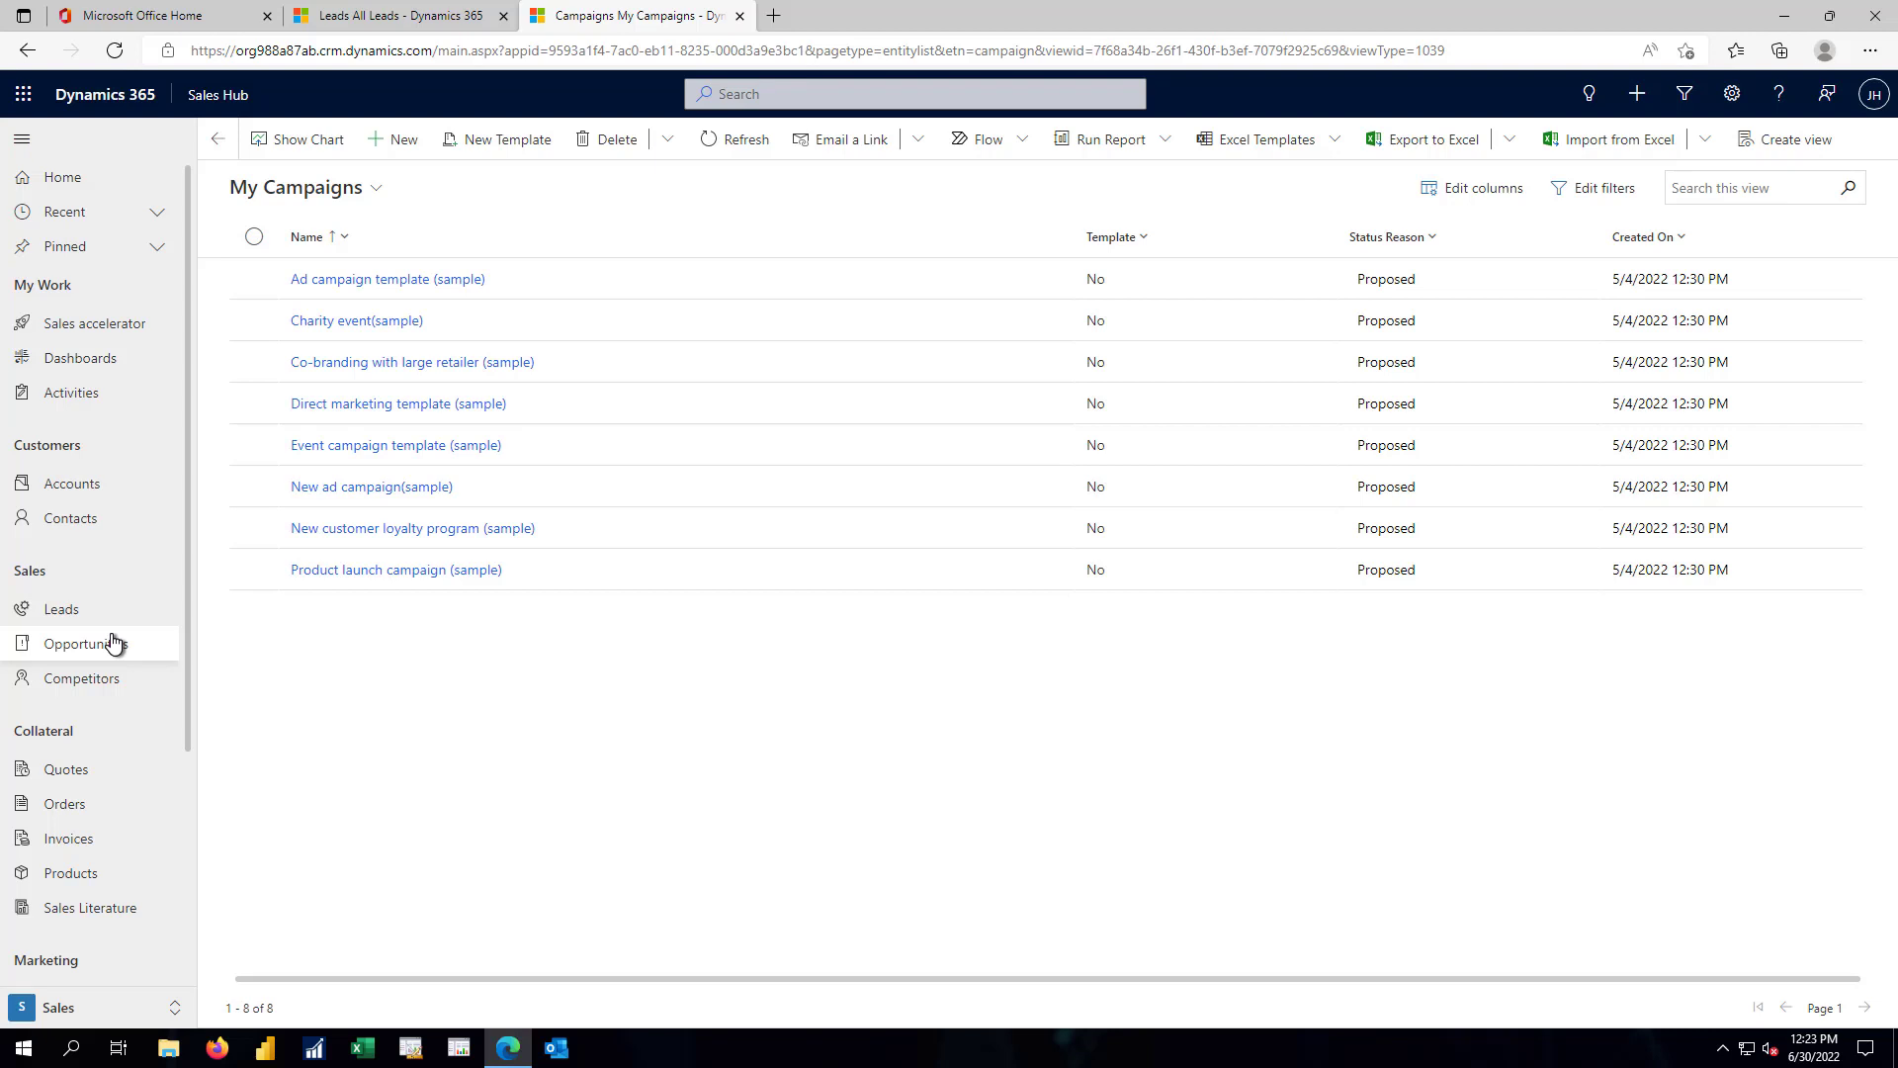
{"action": "mouse_move", "coordinate": [116, 664]}
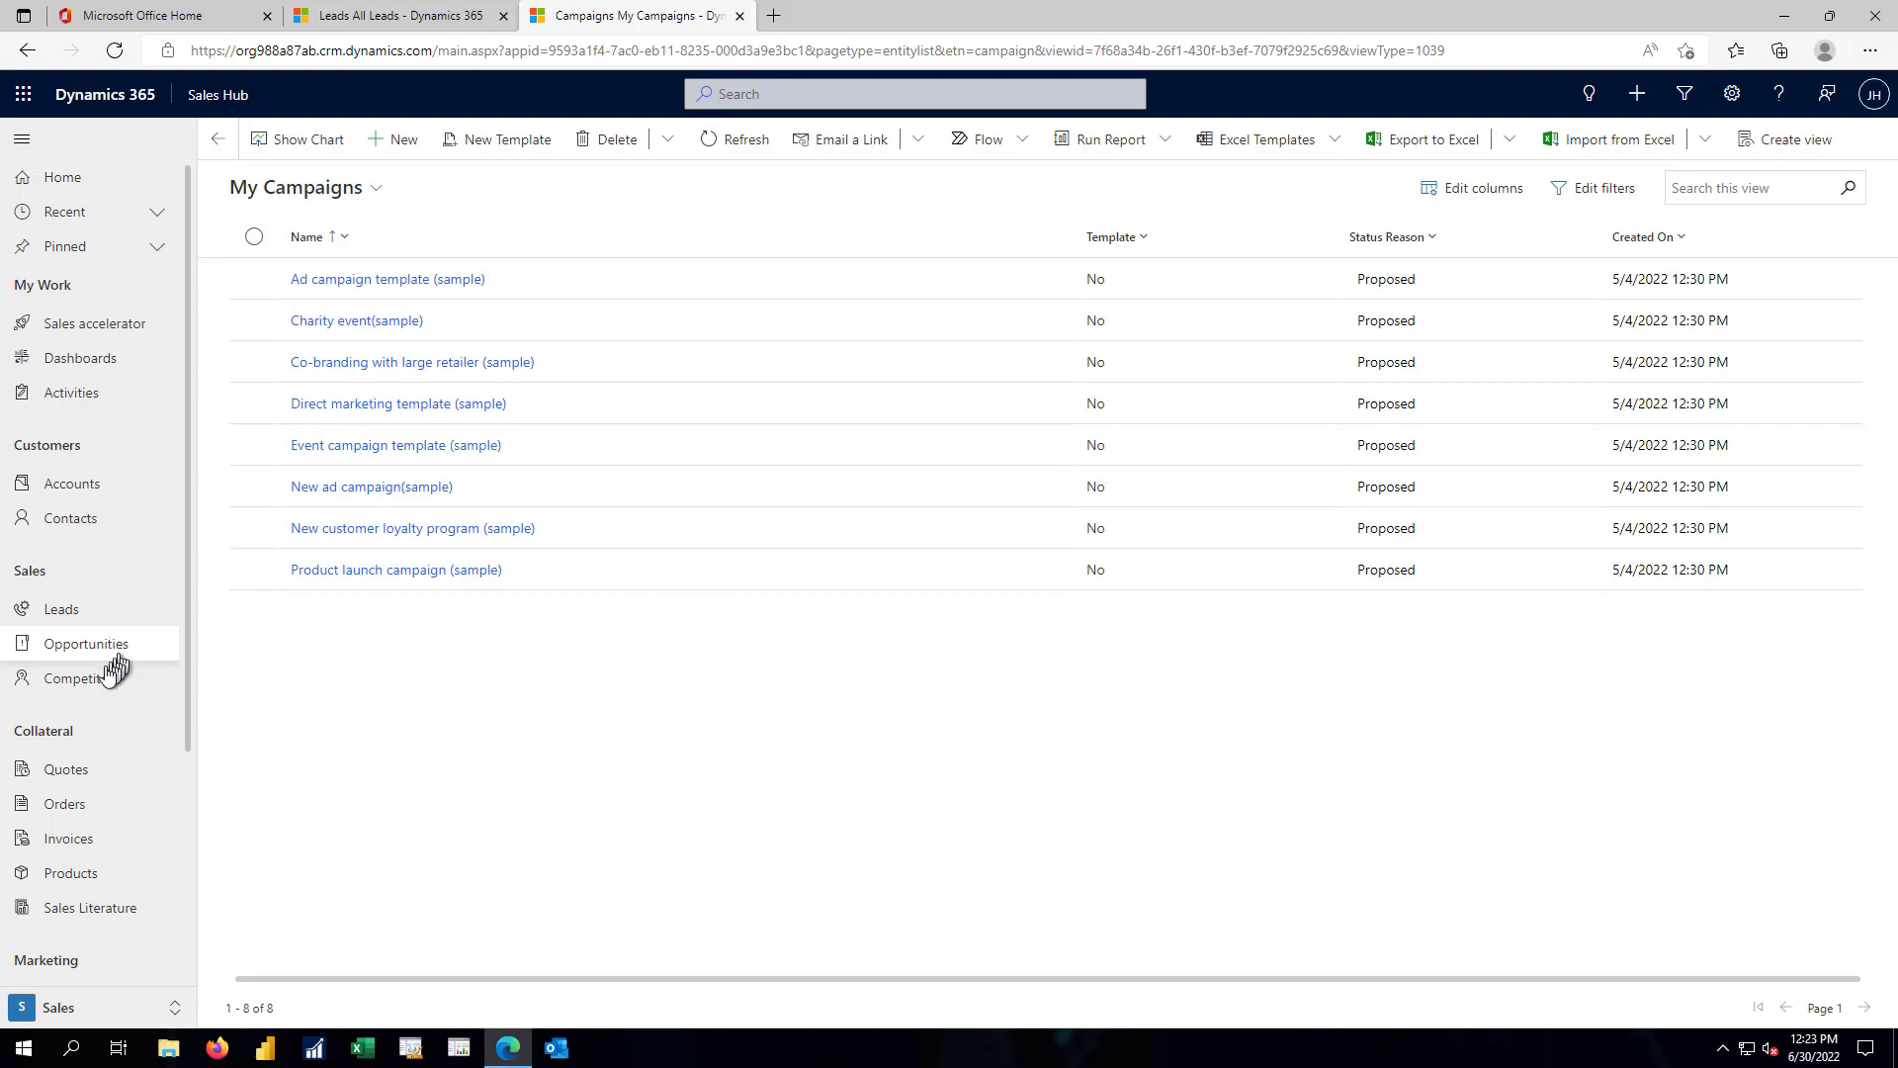
{"action": "mouse_move", "coordinate": [79, 678]}
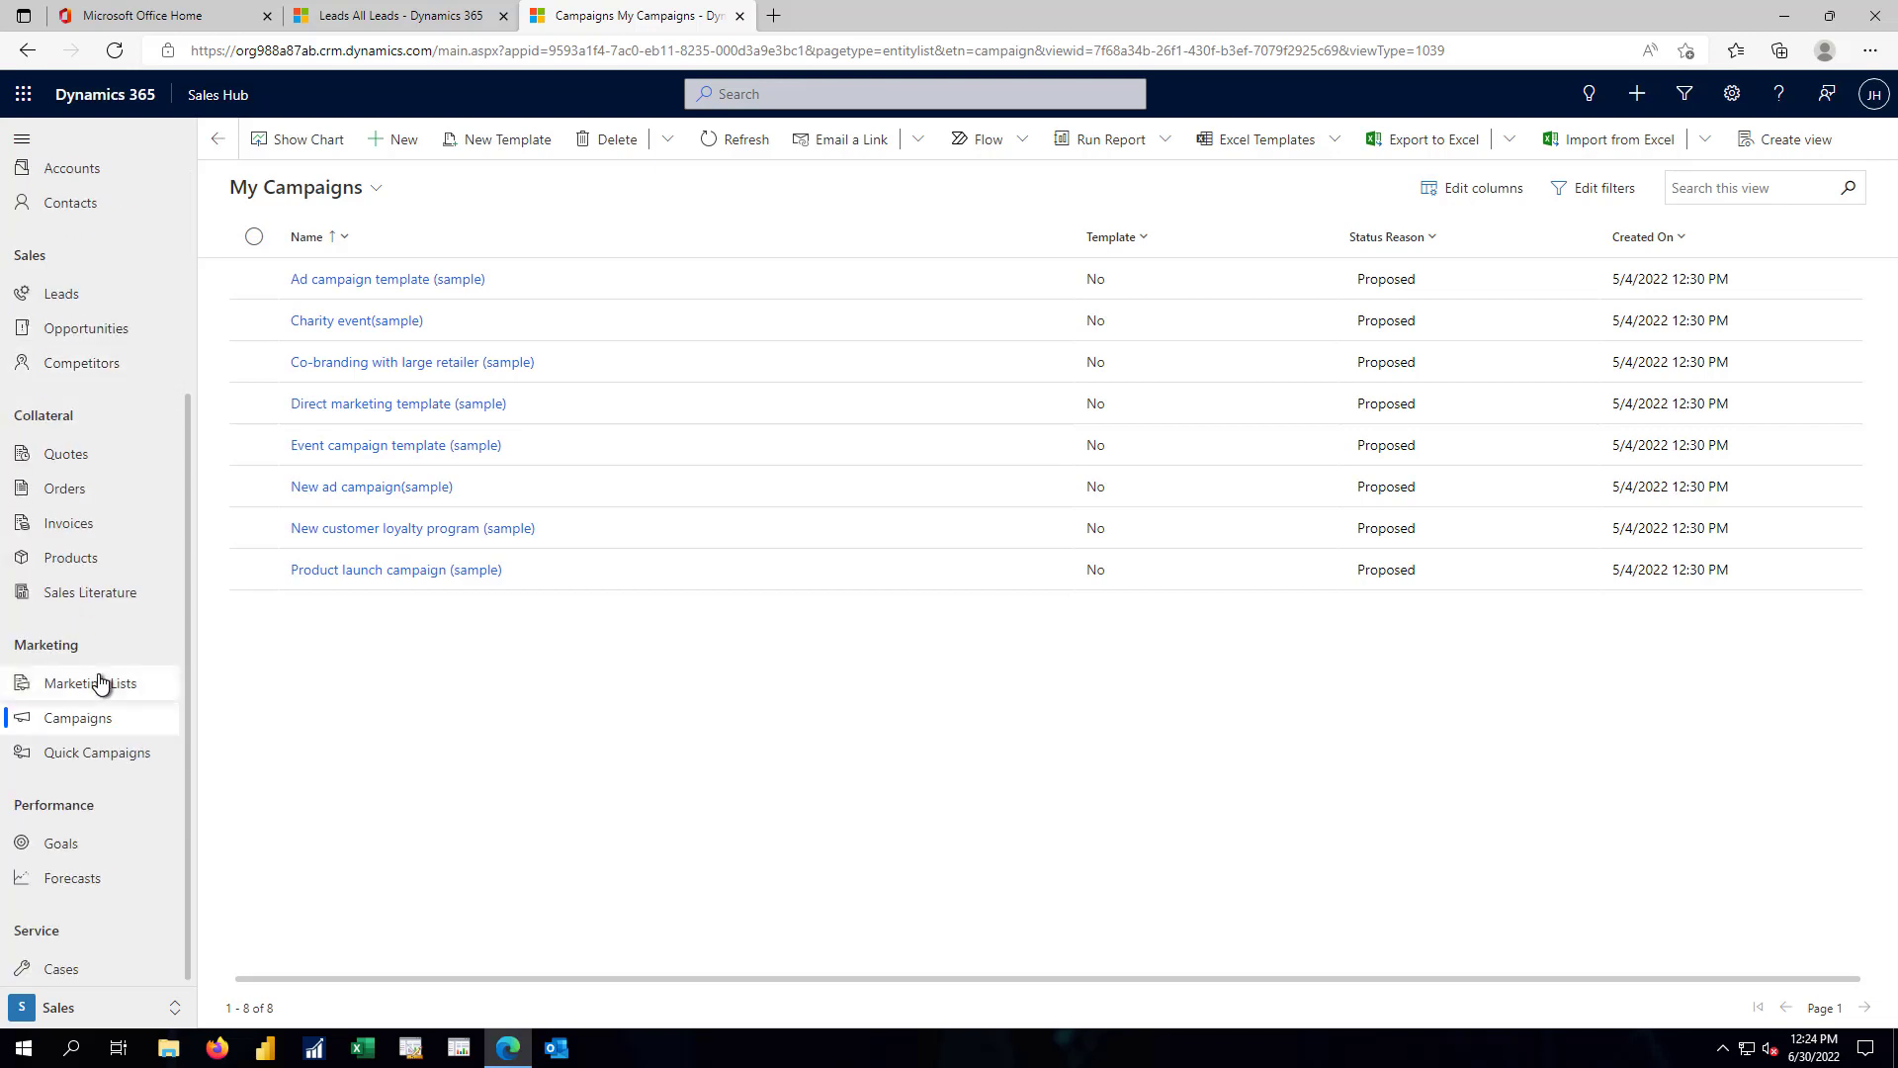
{"action": "mouse_move", "coordinate": [89, 682]}
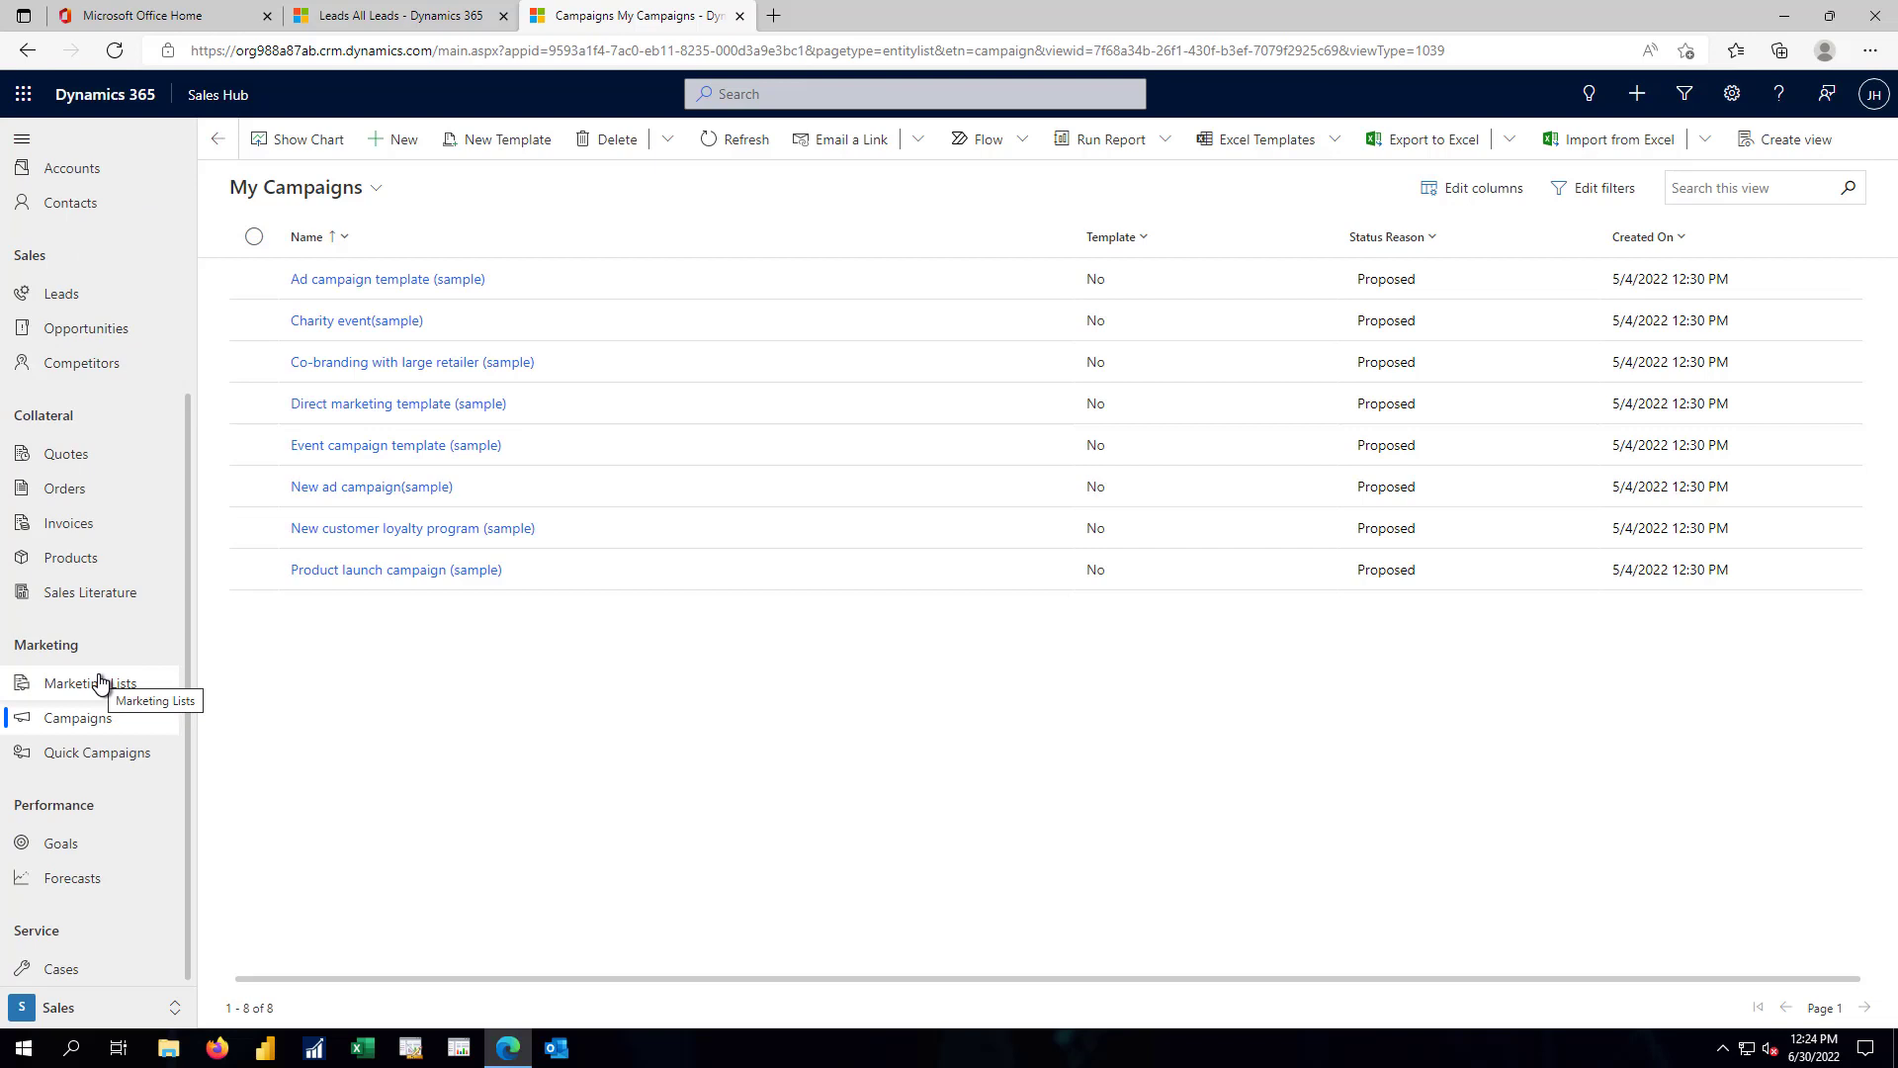
{"action": "mouse_move", "coordinate": [77, 726]}
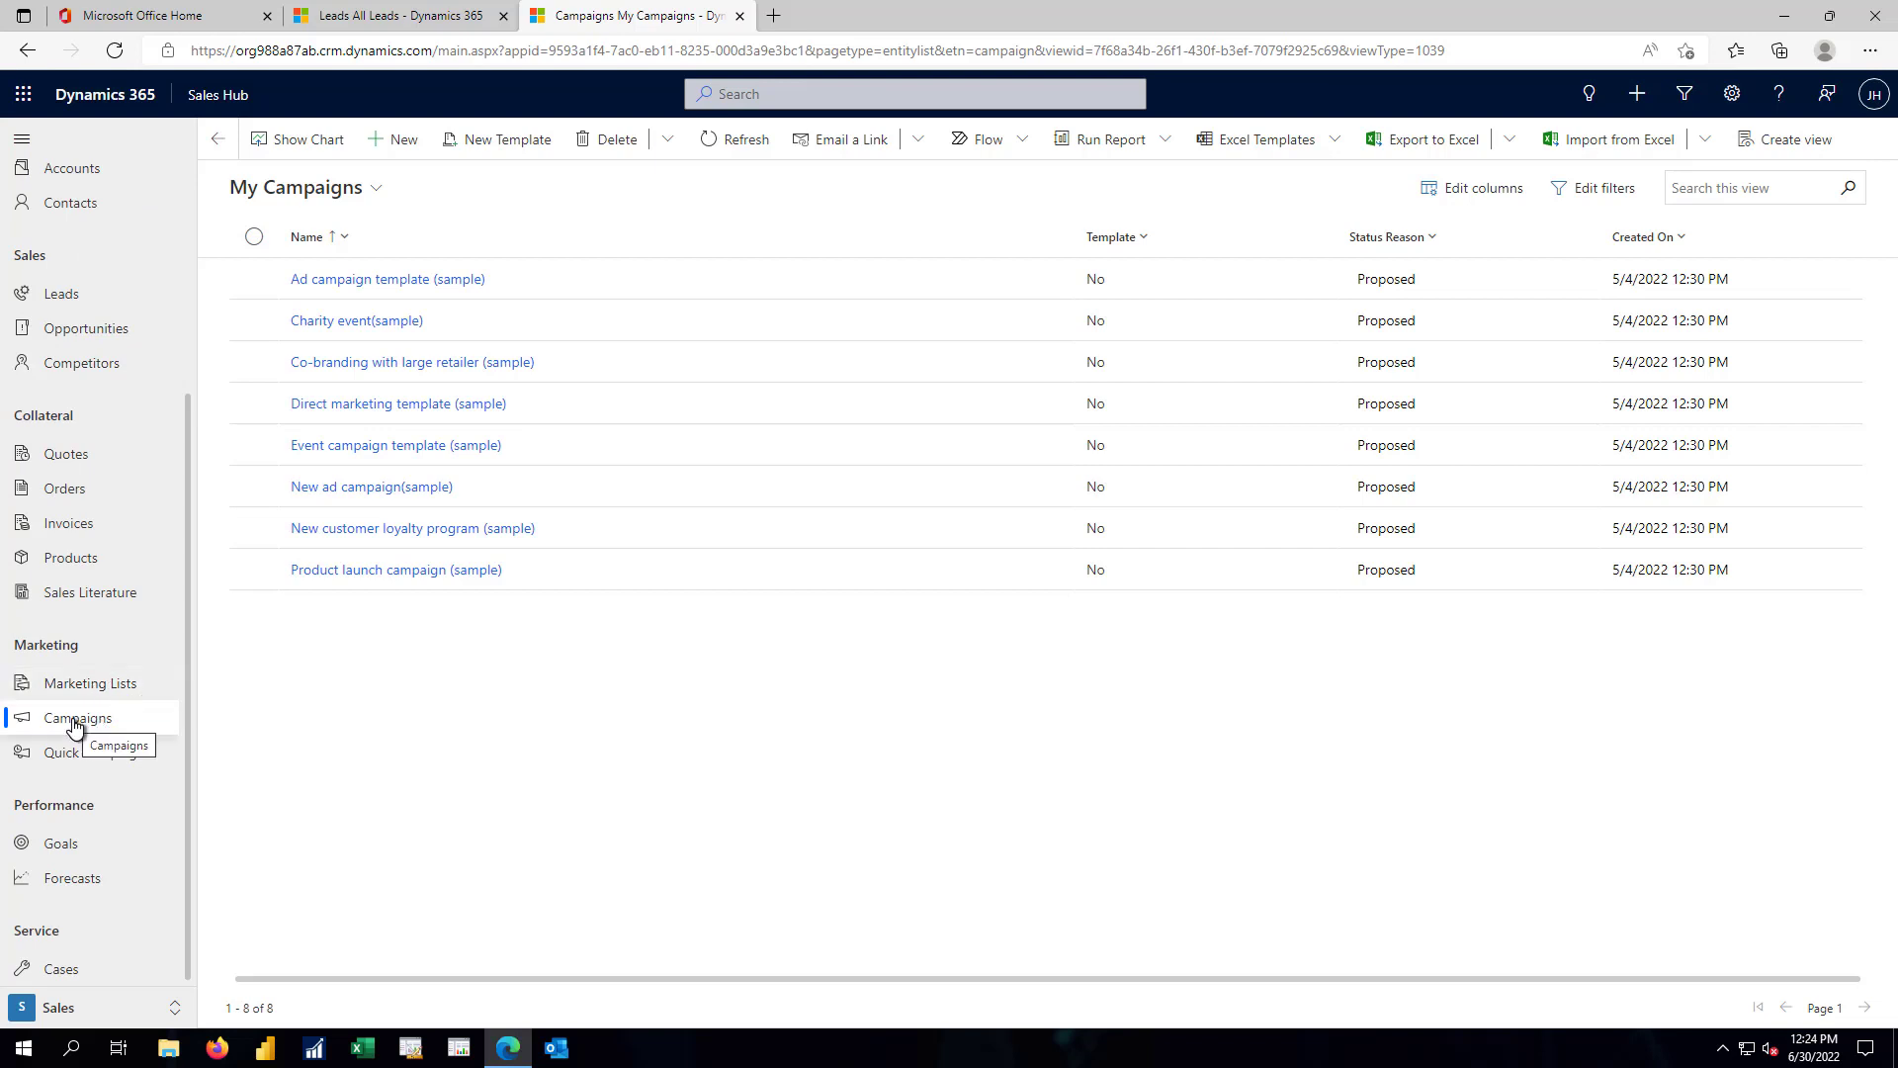